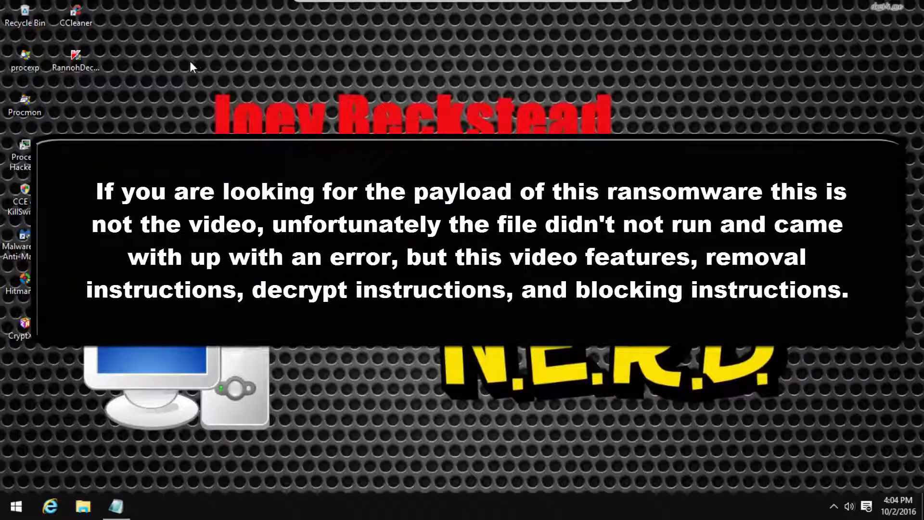
{"action": "mouse_move", "coordinate": [68, 350]}
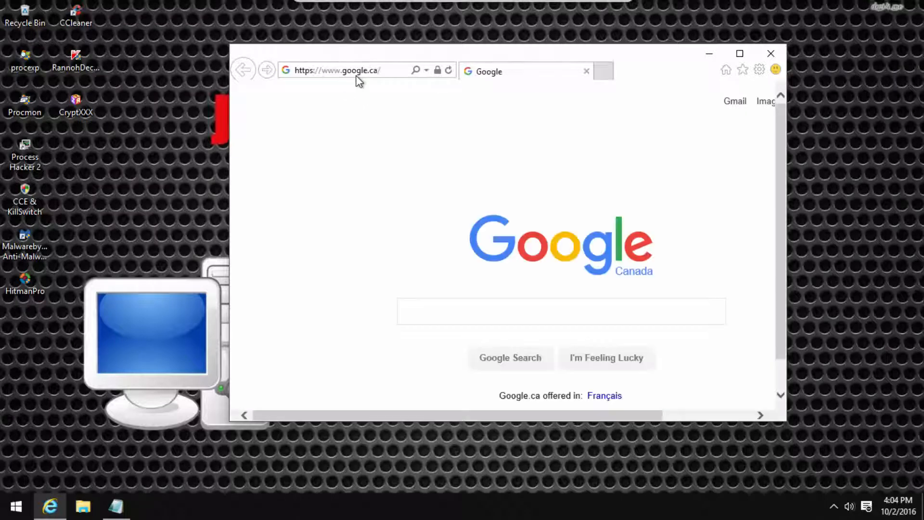
Upload CryptXXX.exe to virustotal.com and review the ransomware detections across engines
{"action": "type", "text": "virus"}
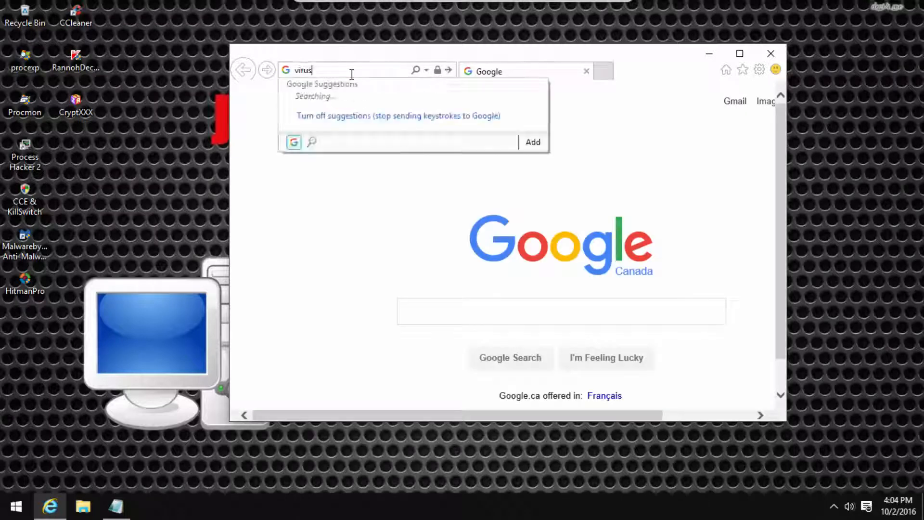
{"action": "type", "text": "http://virustotal.com/"}
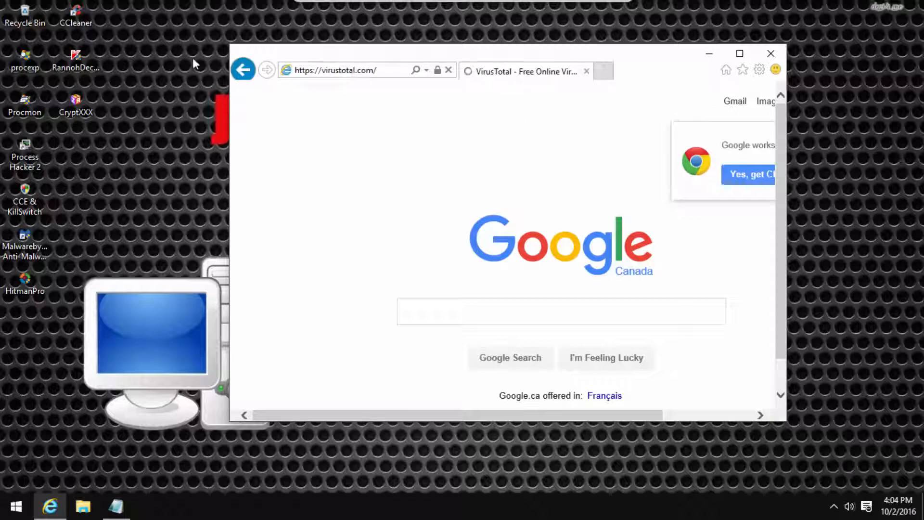
{"action": "mouse_move", "coordinate": [197, 146]}
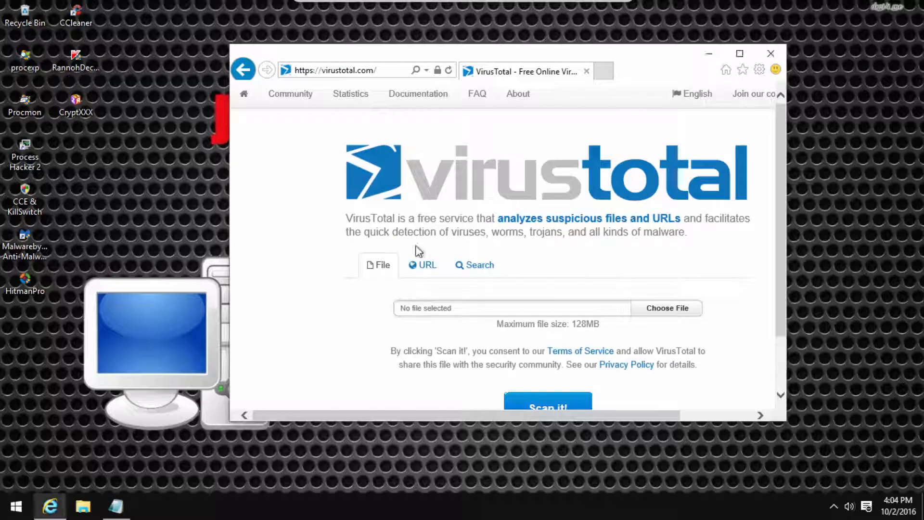
{"action": "left_click", "coordinate": [666, 308]}
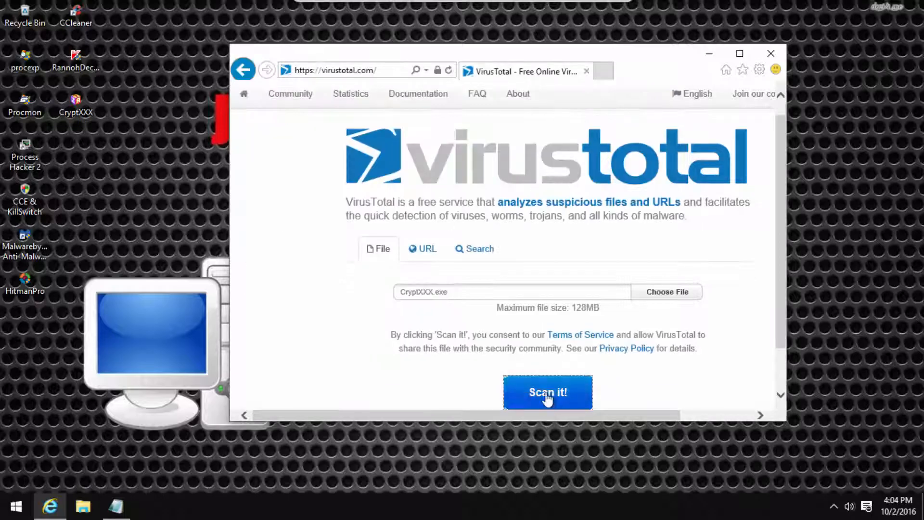
{"action": "left_click", "coordinate": [548, 392]}
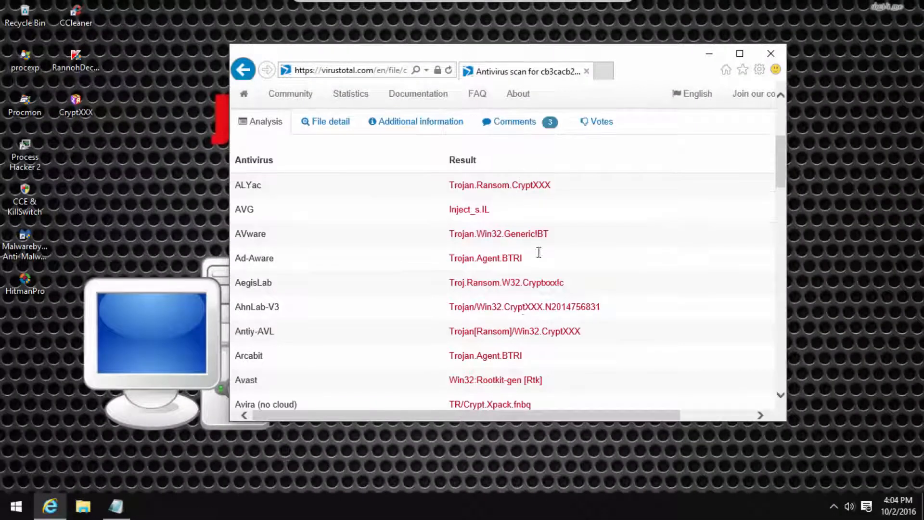
{"action": "mouse_move", "coordinate": [554, 206]}
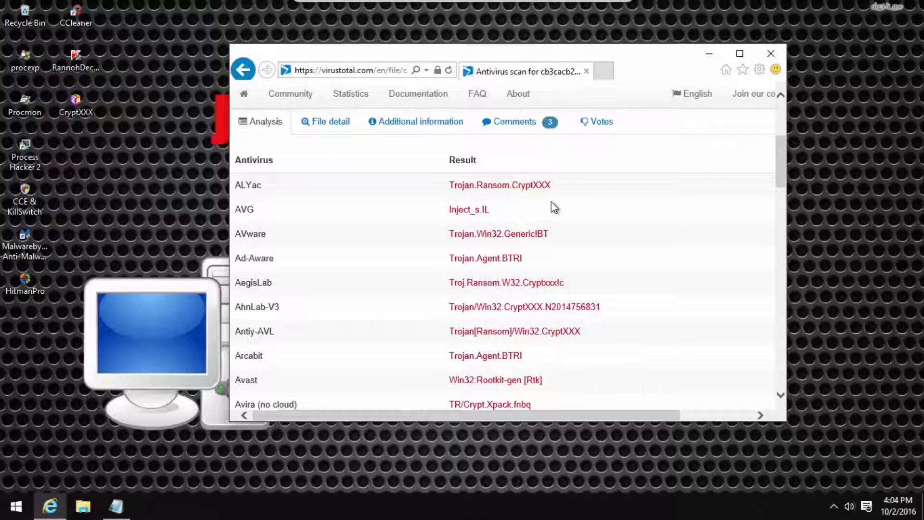
{"action": "scroll", "scroll_direction": "down", "scroll_amount": 3}
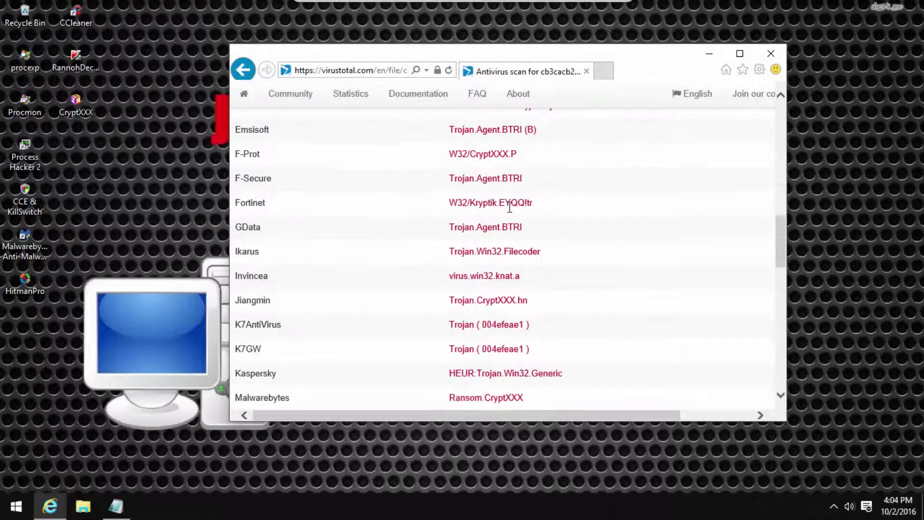
{"action": "scroll", "scroll_direction": "down", "scroll_amount": 3}
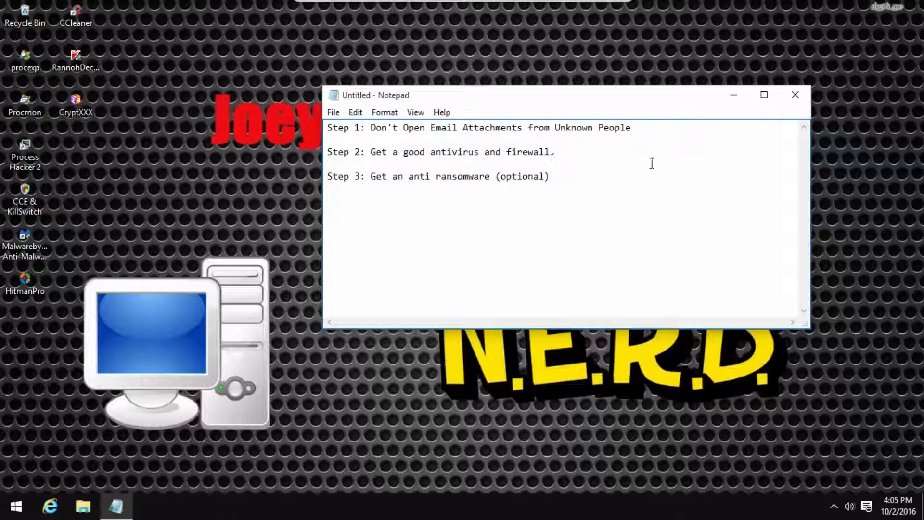
{"action": "mouse_move", "coordinate": [795, 94]}
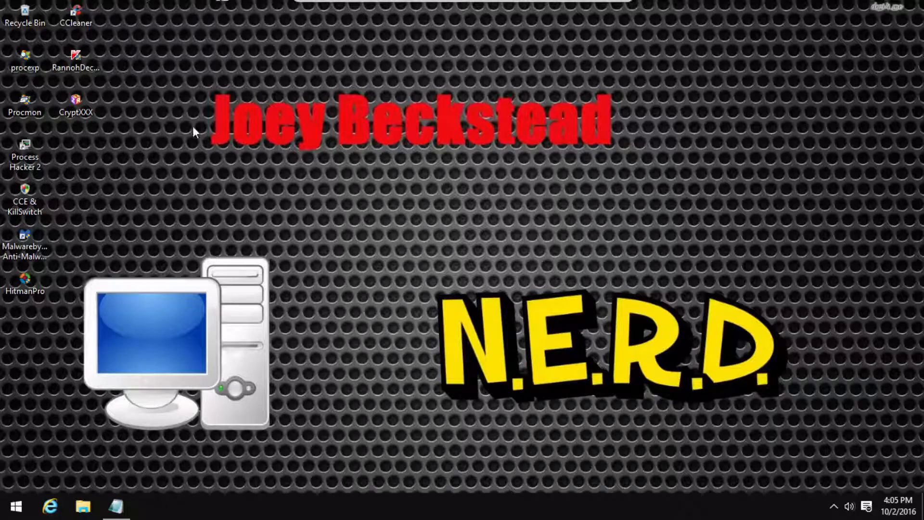
Try running the CryptXXX sample normally and as administrator, dismissing the can't-run error
{"action": "left_click", "coordinate": [76, 101]}
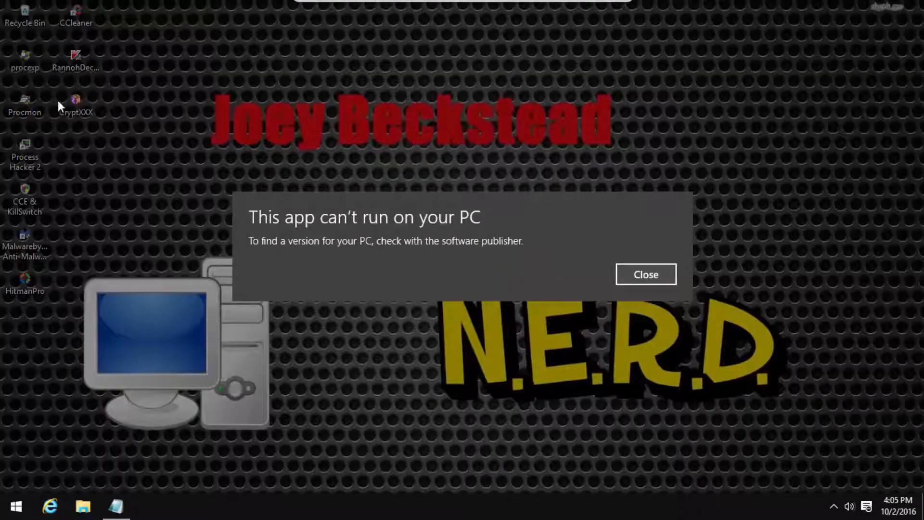
{"action": "left_click", "coordinate": [646, 274]}
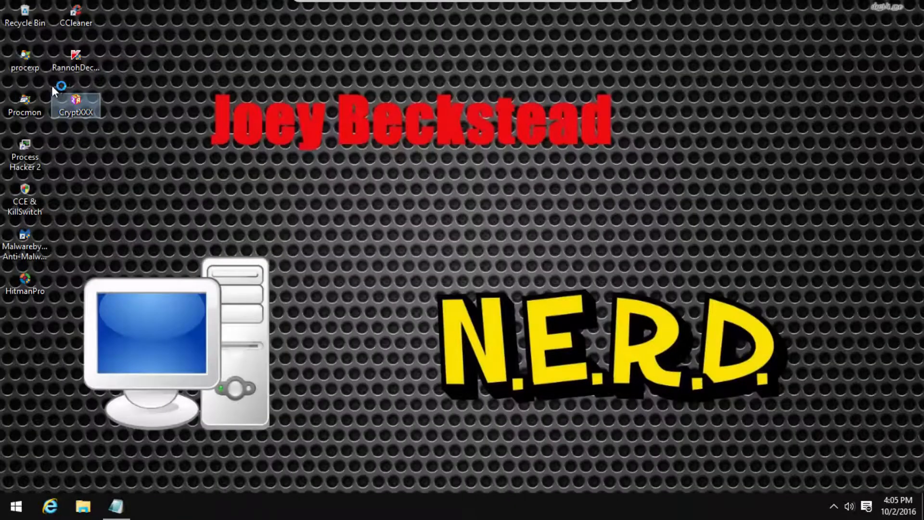
{"action": "right_click", "coordinate": [75, 102]}
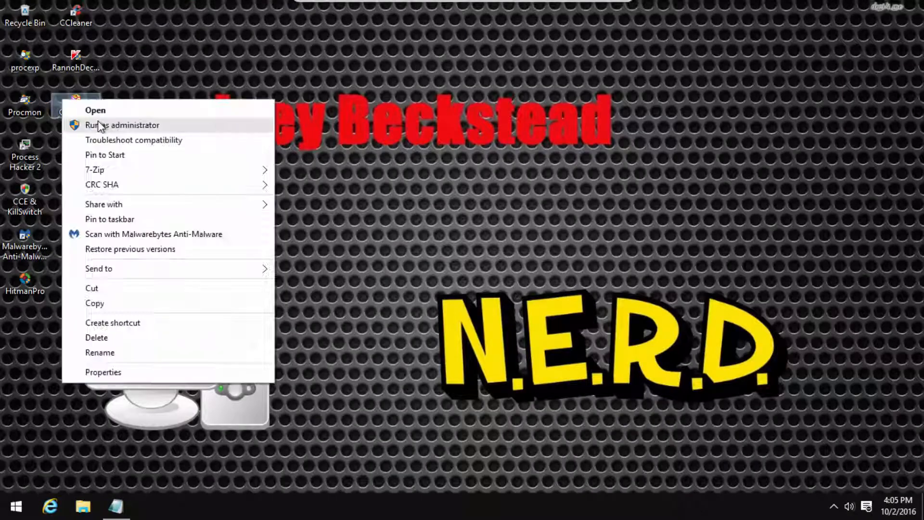
{"action": "left_click", "coordinate": [510, 284]}
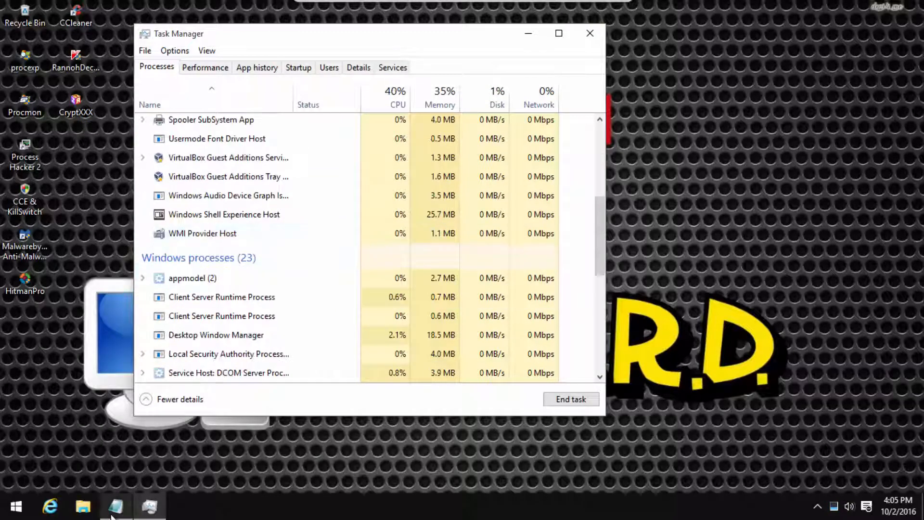
Permanently delete the four CryptXXX items from the desktop
{"action": "left_click", "coordinate": [589, 33]}
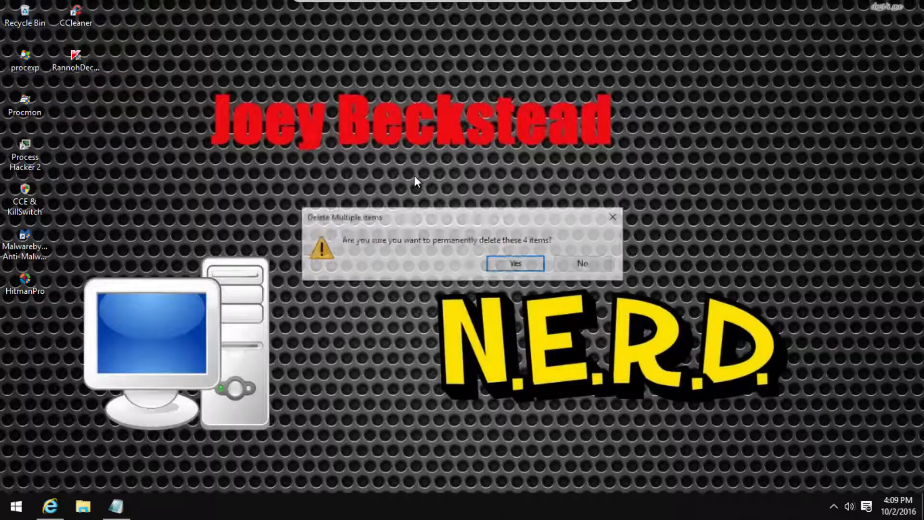
{"action": "left_click", "coordinate": [516, 262]}
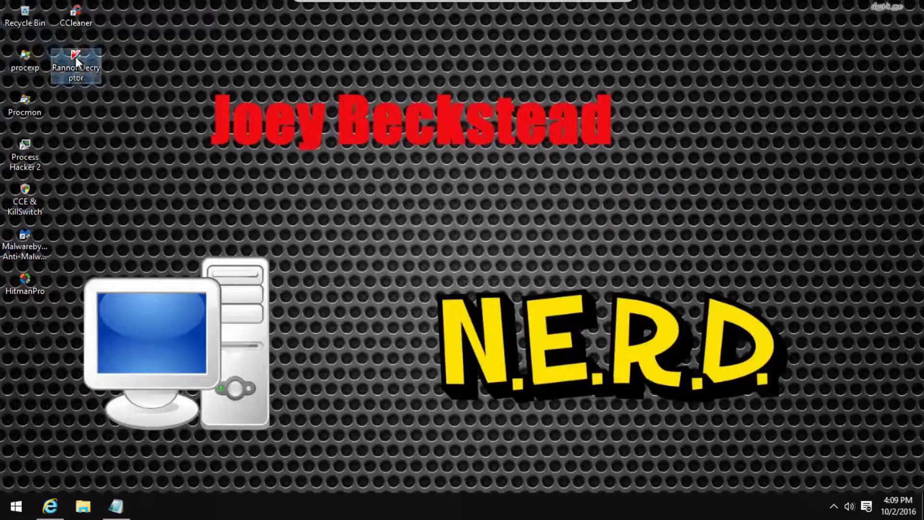
Launch Kaspersky RannohDecryptor with admin rights and reach its Ready to scan screen
{"action": "double_click", "coordinate": [78, 55]}
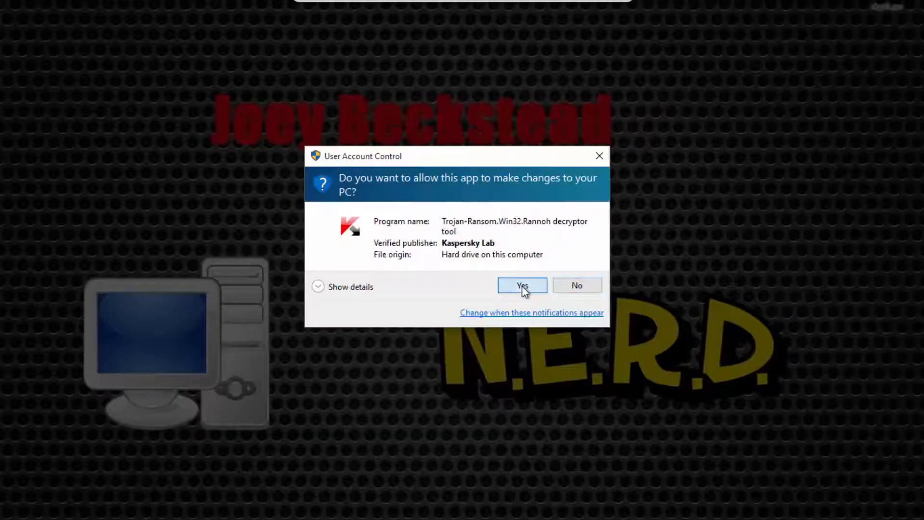
{"action": "left_click", "coordinate": [522, 285]}
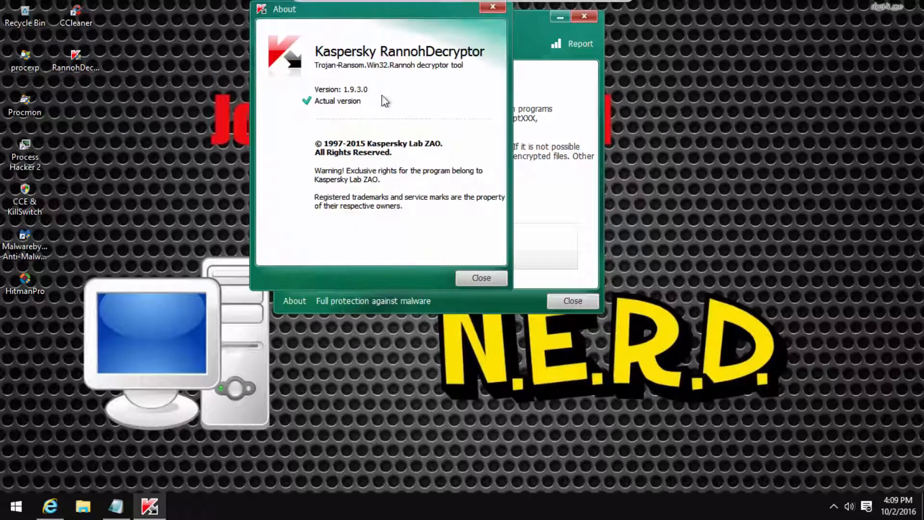
{"action": "left_click", "coordinate": [482, 277]}
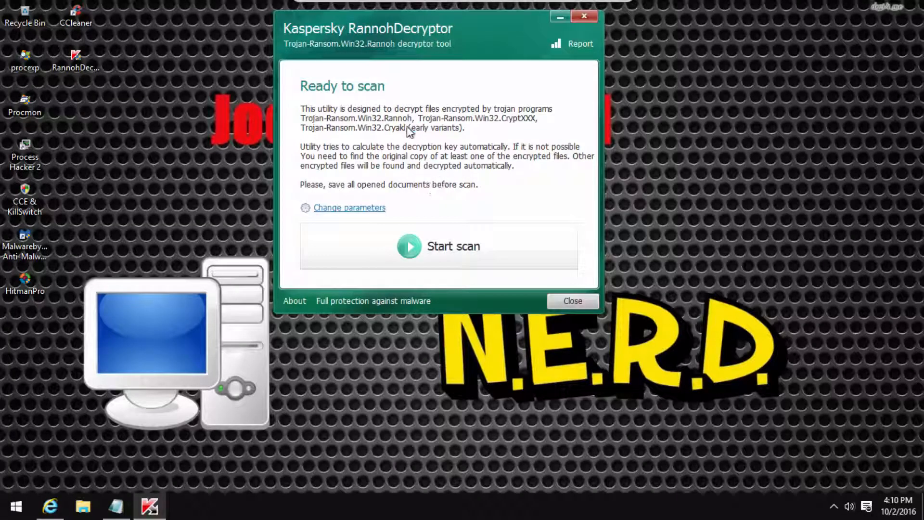
{"action": "mouse_move", "coordinate": [509, 123]}
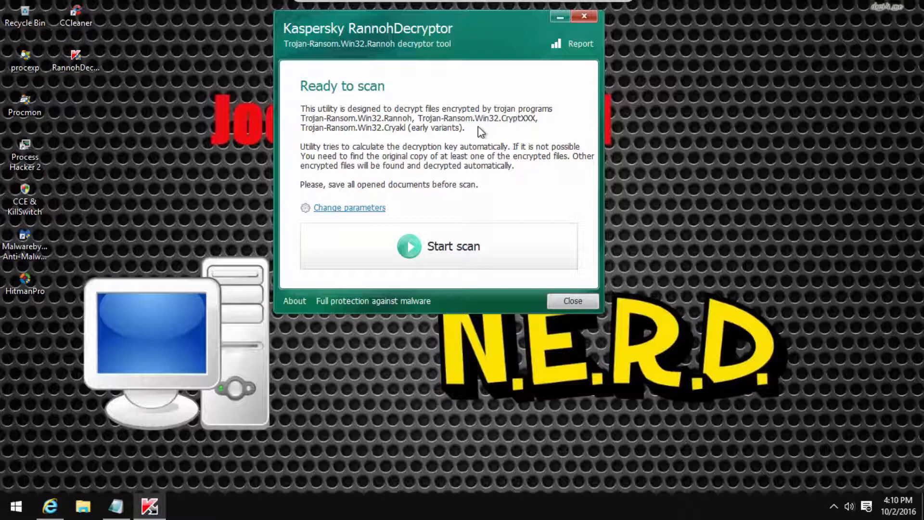
{"action": "left_click", "coordinate": [293, 300]}
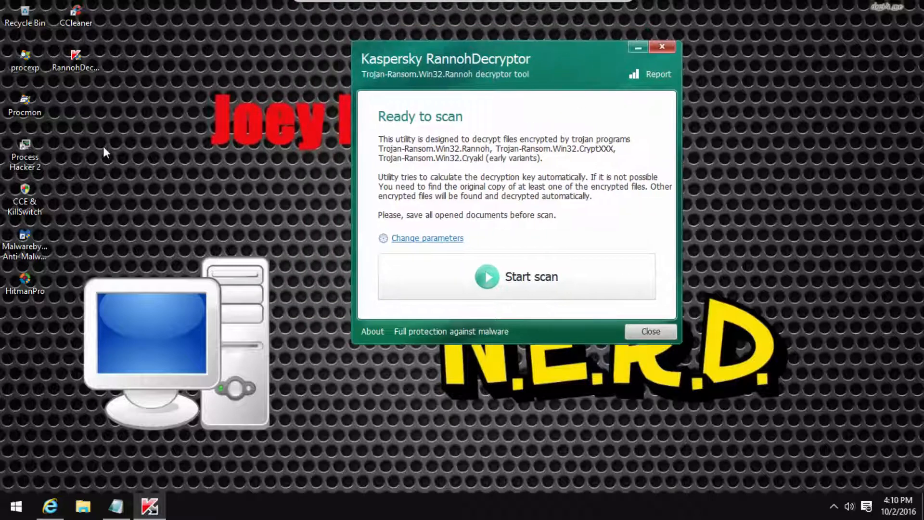
{"action": "left_click", "coordinate": [651, 332]}
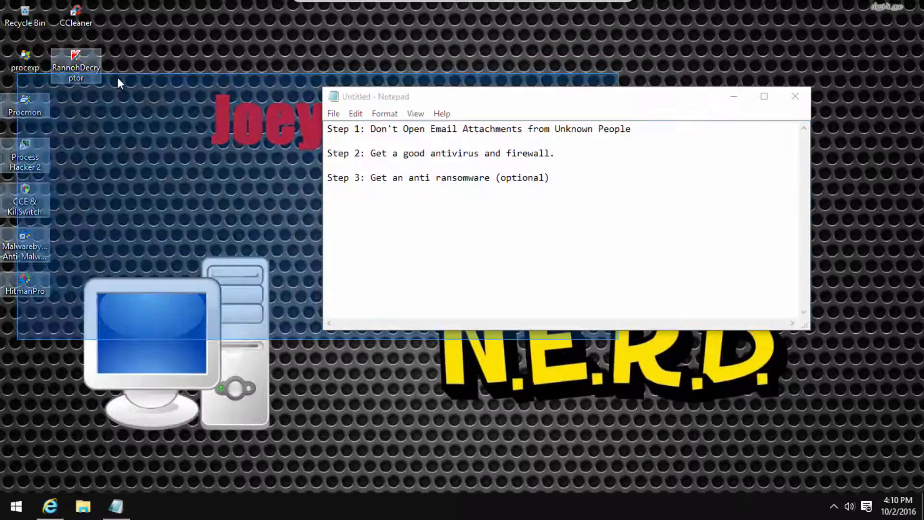
Highlight the three ransomware prevention steps in Notepad, then start Internet Explorer
{"action": "key", "text": "ctrl+a"}
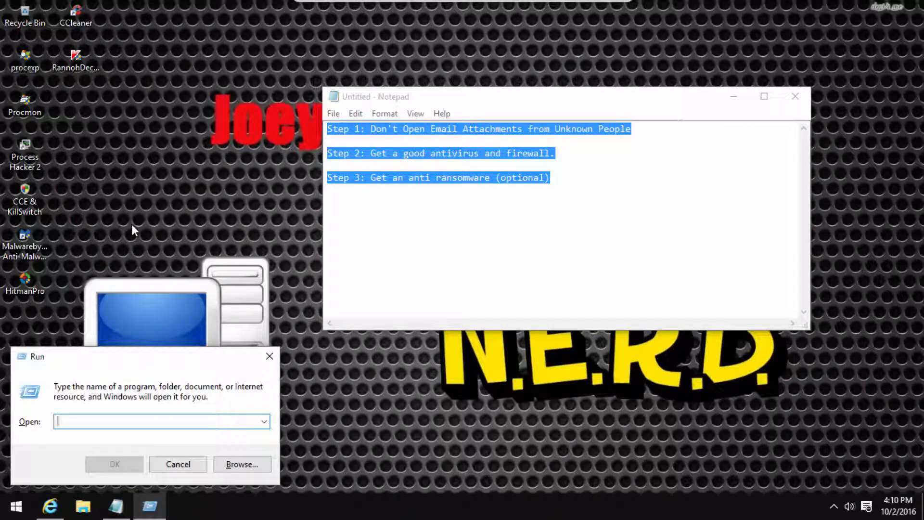
{"action": "left_click", "coordinate": [177, 464]}
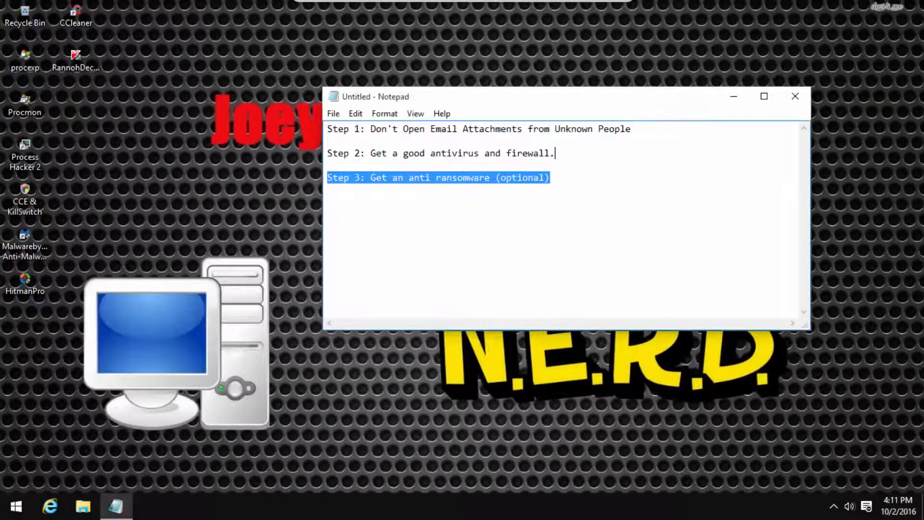
{"action": "key", "text": "ctrl+a"}
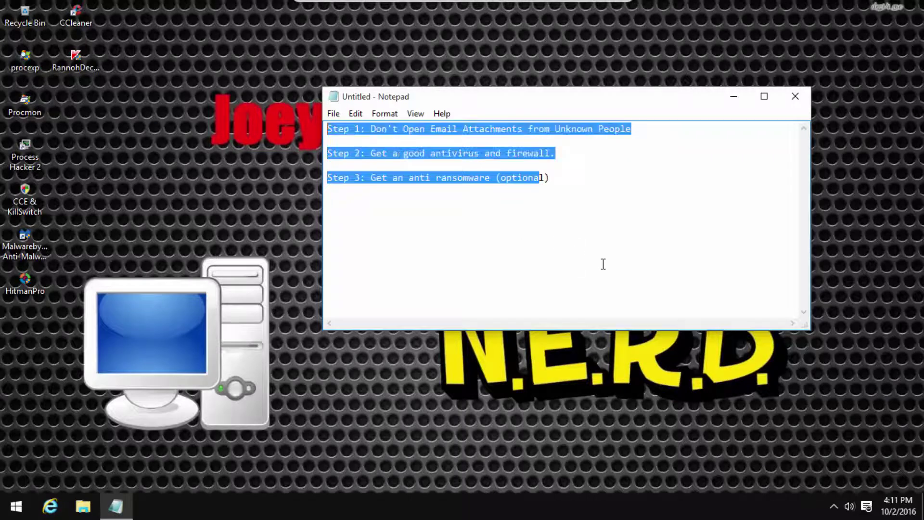
{"action": "left_click", "coordinate": [568, 365]}
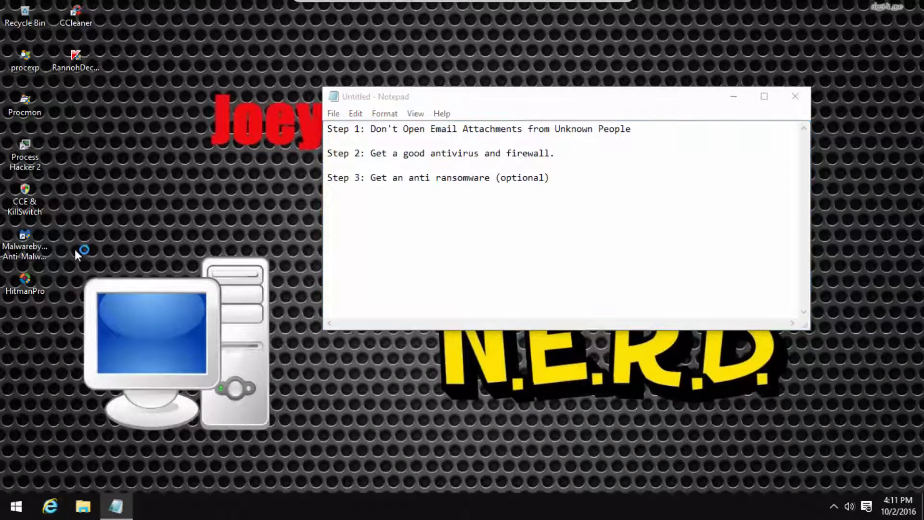
{"action": "left_click", "coordinate": [51, 506]}
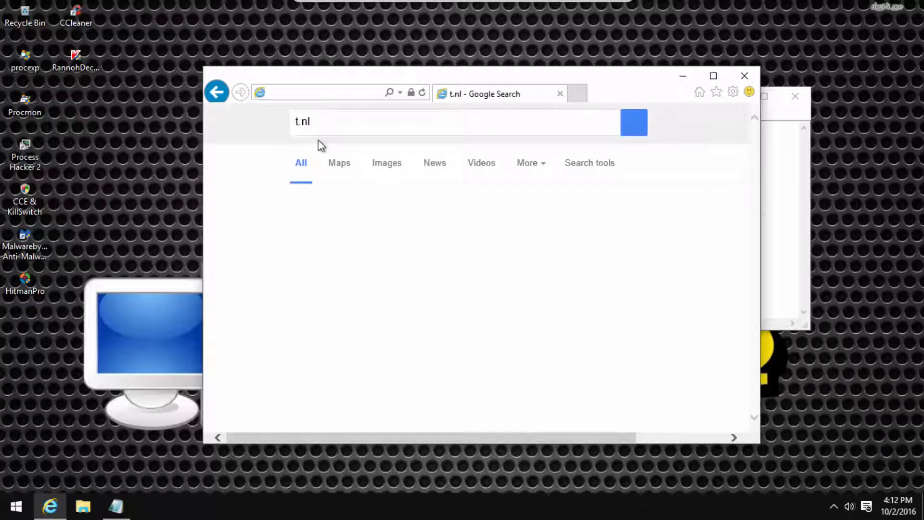
Go to the SurfRight site's Downloads page listing HitmanPro 3.7, with the browser maximized
{"action": "type", "text": "surfright.nl/en"}
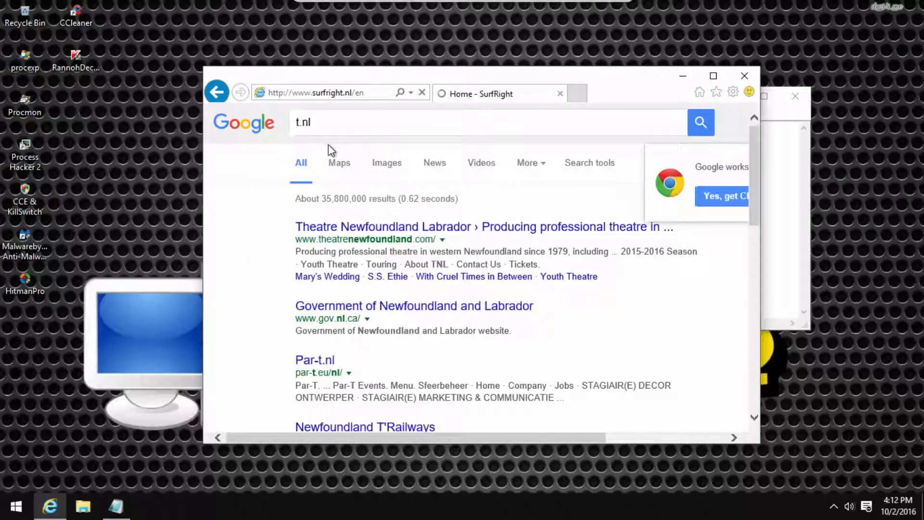
{"action": "left_click", "coordinate": [217, 93]}
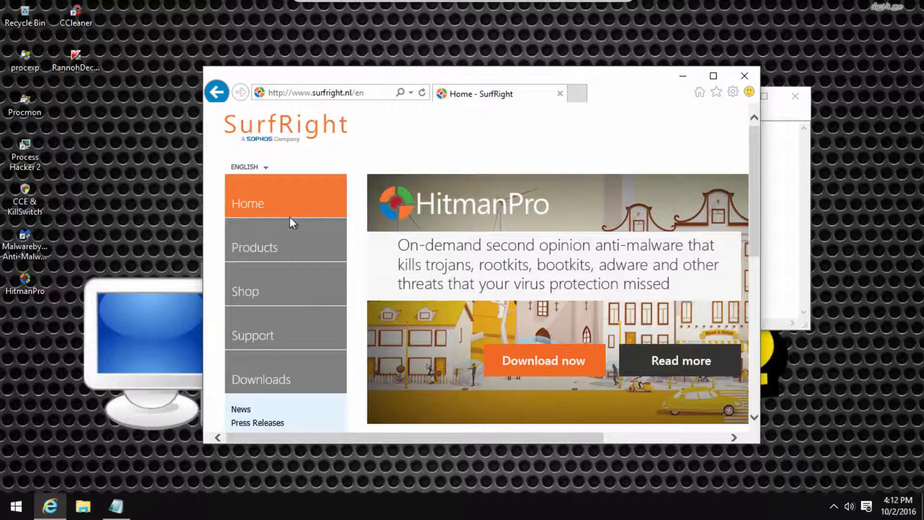
{"action": "left_click", "coordinate": [248, 204]}
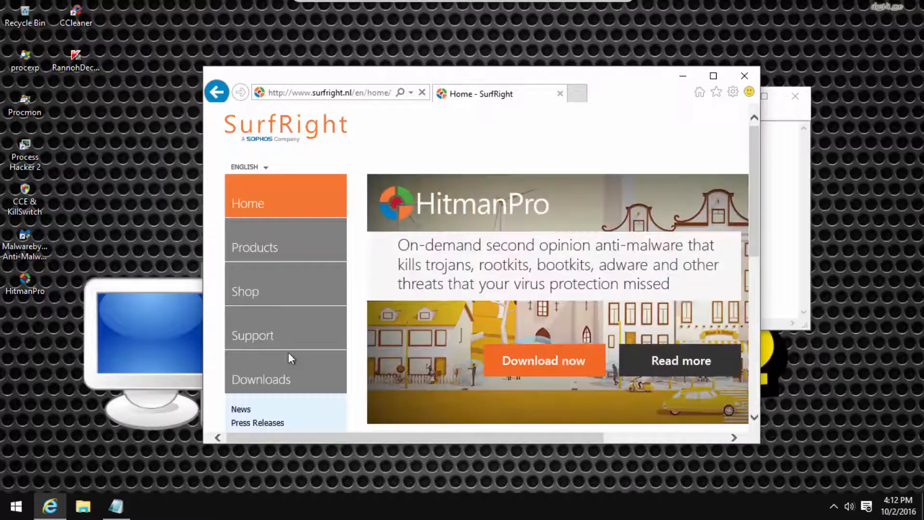
{"action": "left_click", "coordinate": [261, 379]}
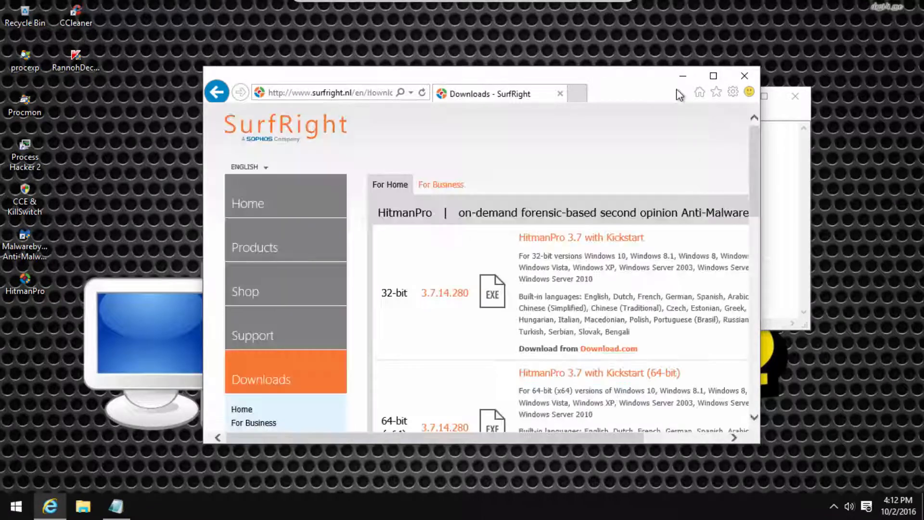
{"action": "left_click", "coordinate": [713, 75]}
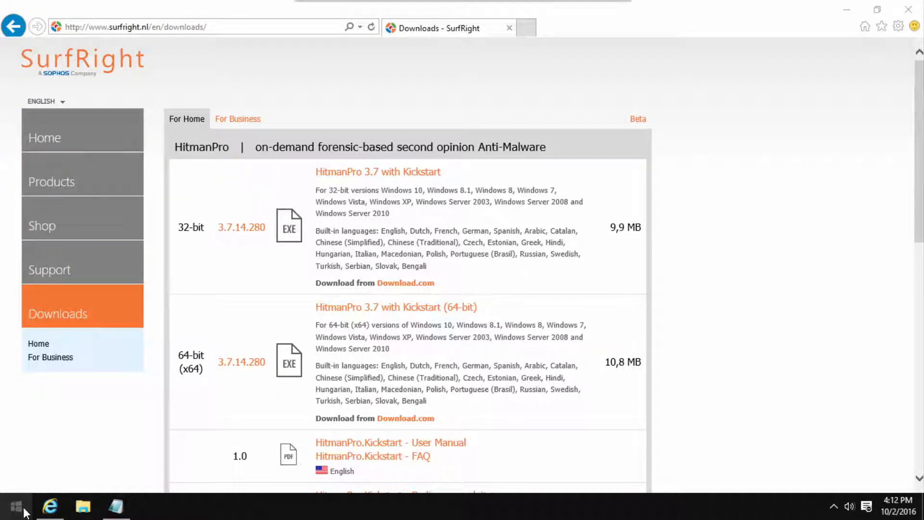
{"action": "mouse_move", "coordinate": [110, 299]}
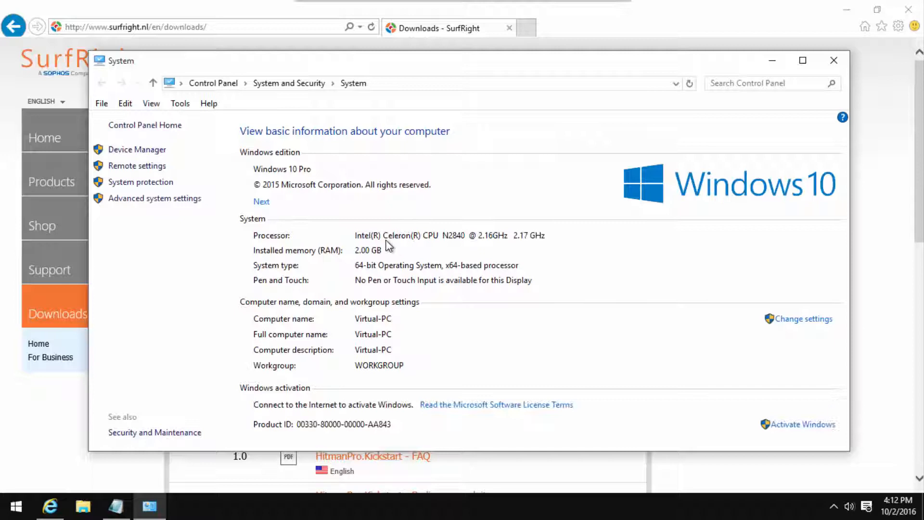
{"action": "mouse_move", "coordinate": [463, 255]}
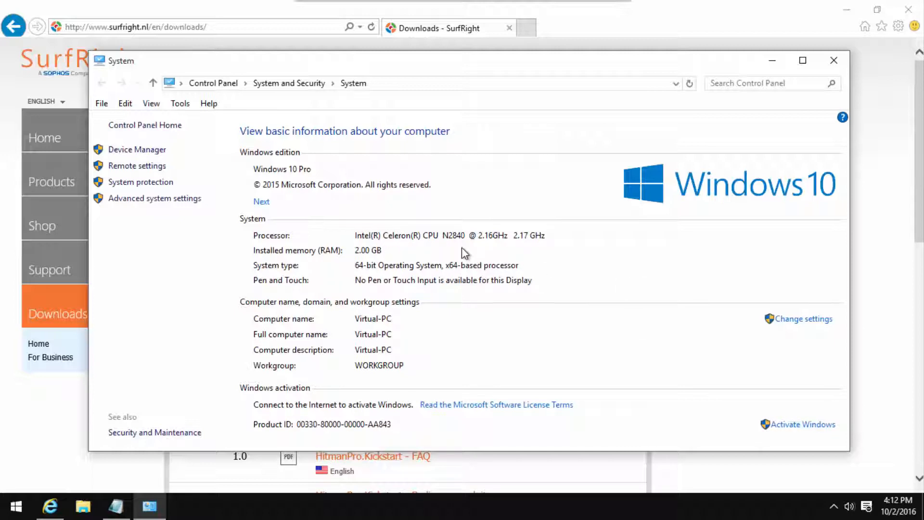
{"action": "mouse_move", "coordinate": [364, 275]}
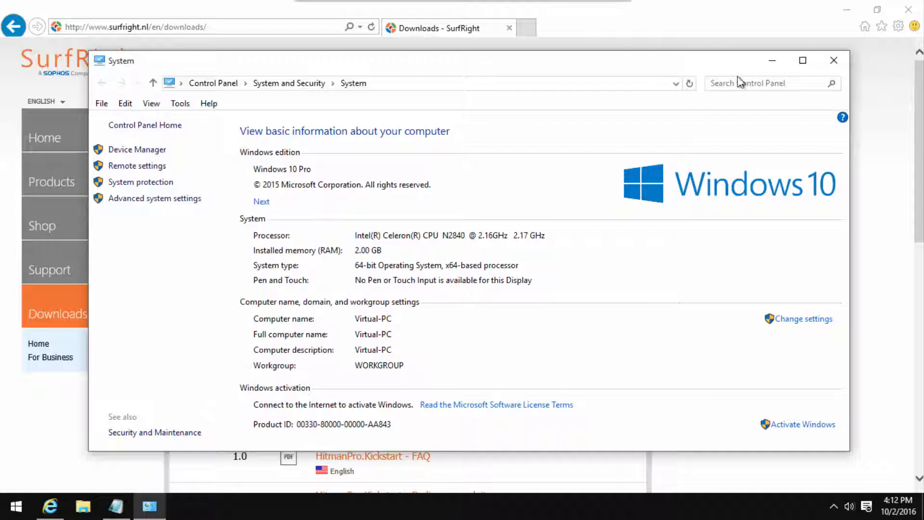
After confirming 64-bit Windows, download and save the HitmanPro 3.7 64-bit installer
{"action": "left_click", "coordinate": [833, 59]}
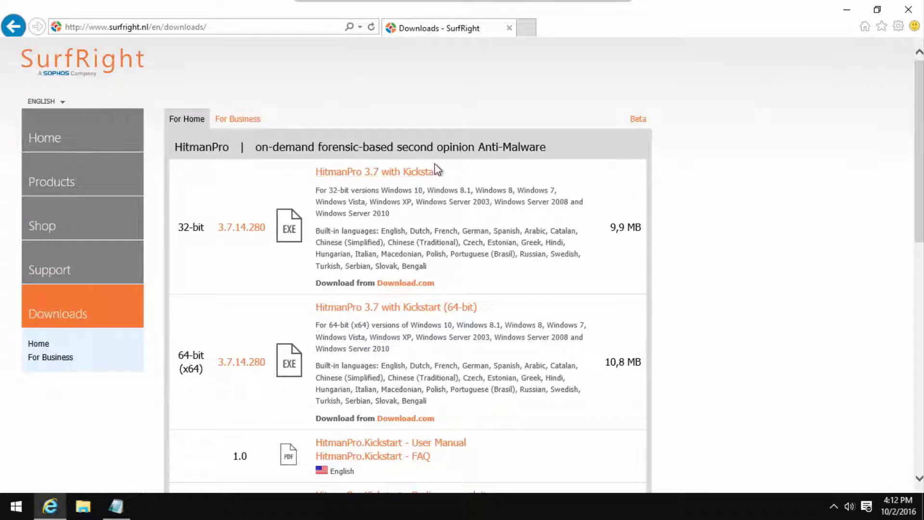
{"action": "mouse_move", "coordinate": [181, 222]}
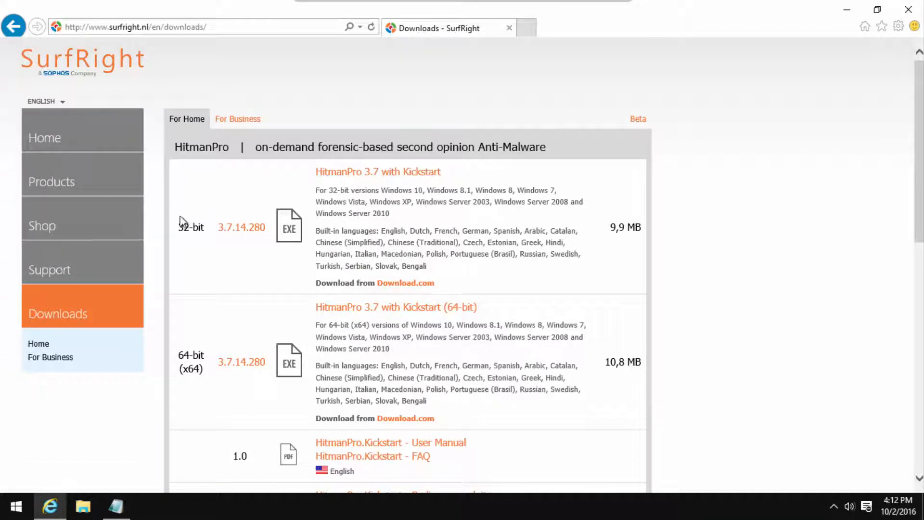
{"action": "mouse_move", "coordinate": [366, 320]}
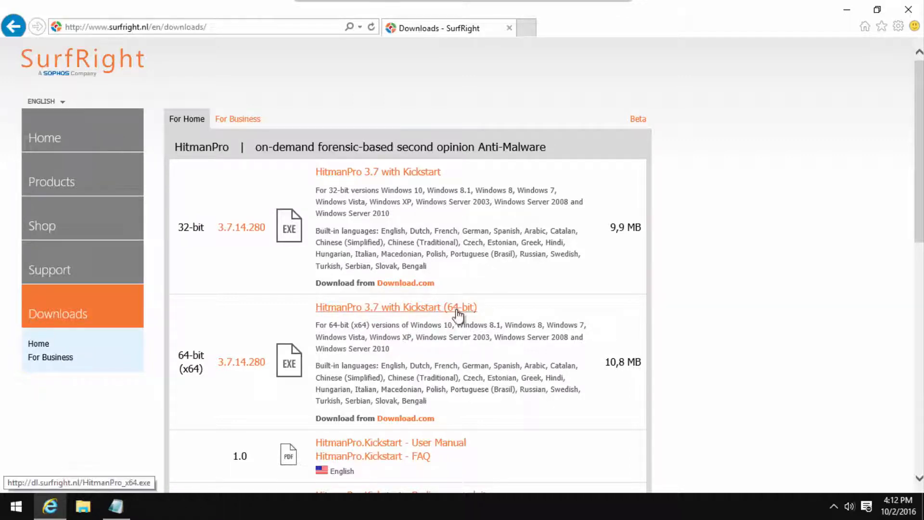
{"action": "left_click", "coordinate": [397, 307]}
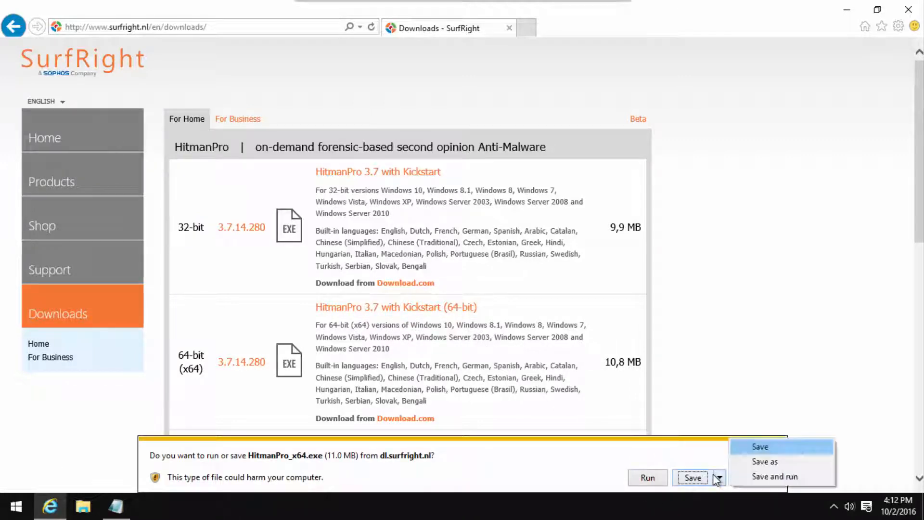
{"action": "left_click", "coordinate": [760, 446]}
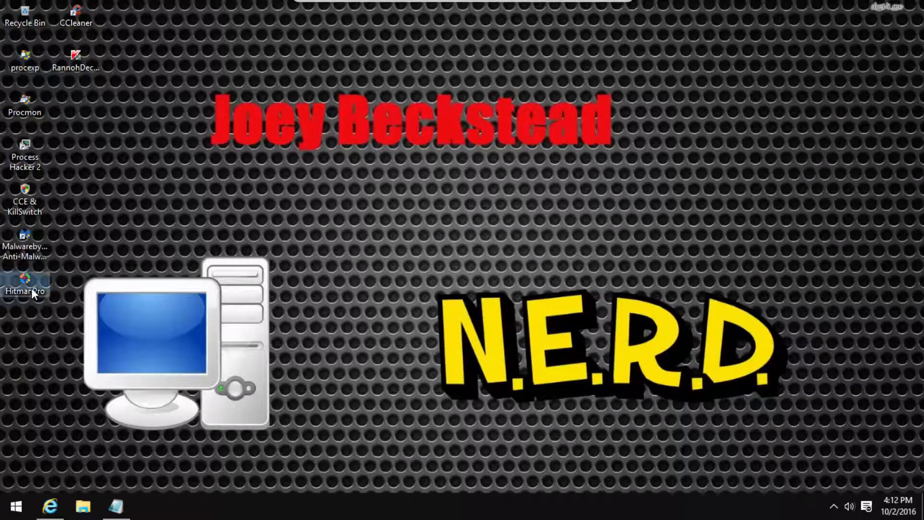
Run HitmanPro as administrator, start a one-time scan, abort it with no threats found and close
{"action": "double_click", "coordinate": [24, 281]}
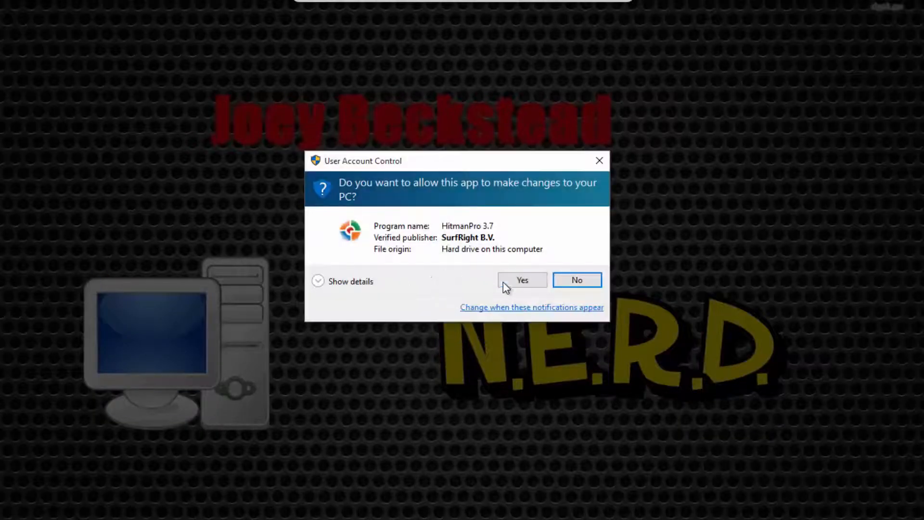
{"action": "left_click", "coordinate": [522, 279]}
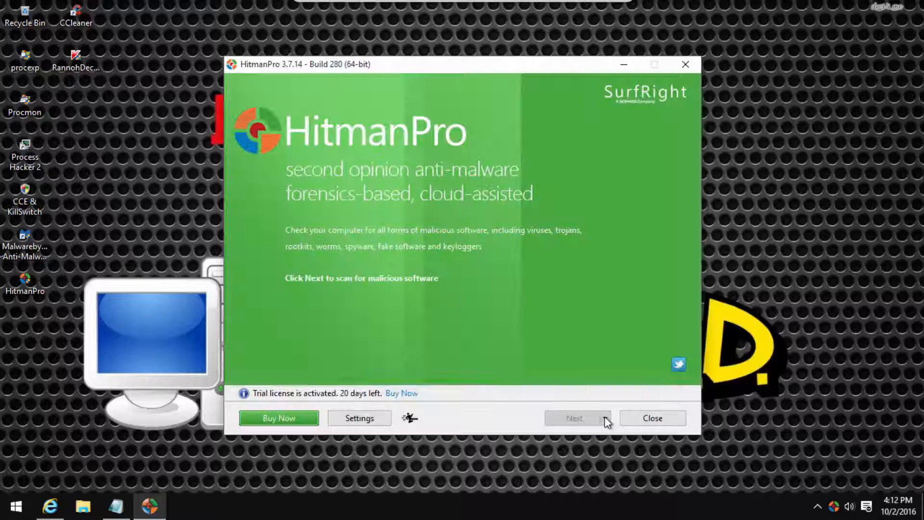
{"action": "left_click", "coordinate": [578, 417]}
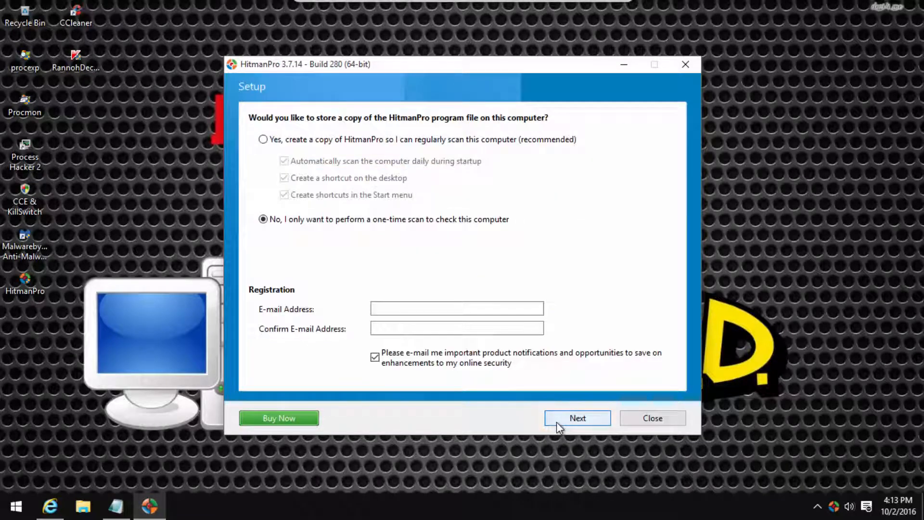
{"action": "left_click", "coordinate": [578, 418]}
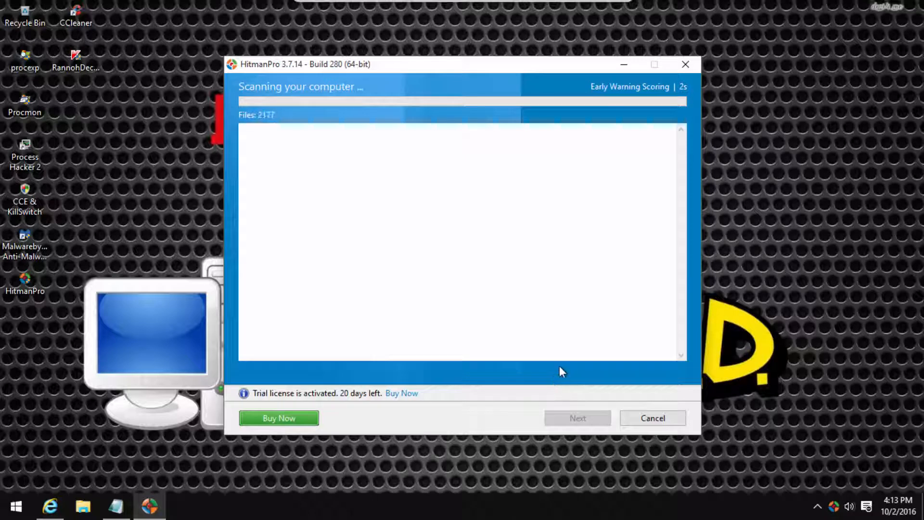
{"action": "left_click", "coordinate": [653, 418]}
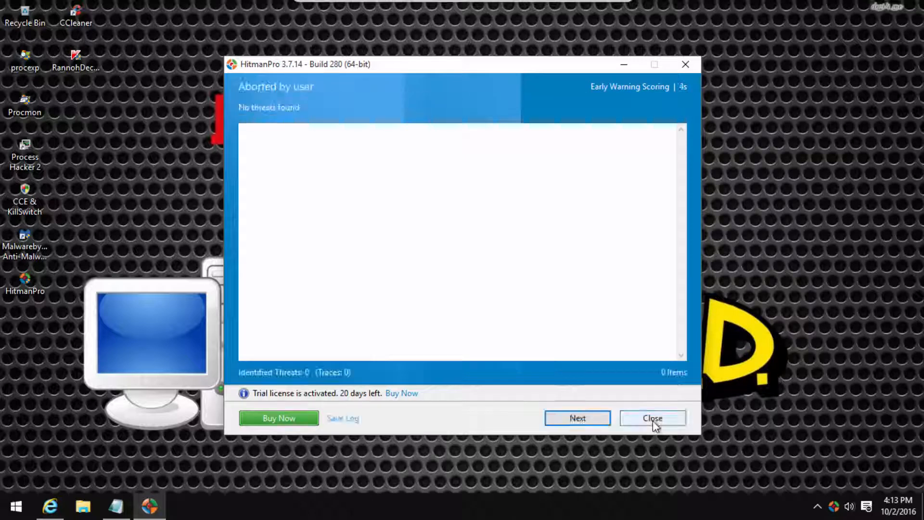
{"action": "left_click", "coordinate": [653, 418]}
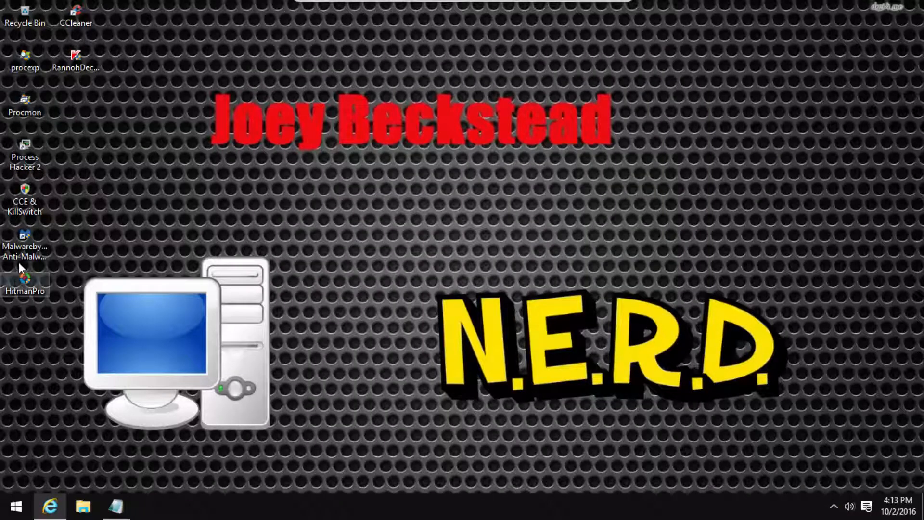
Relaunch HitmanPro from the desktop to its welcome screen
{"action": "double_click", "coordinate": [24, 278]}
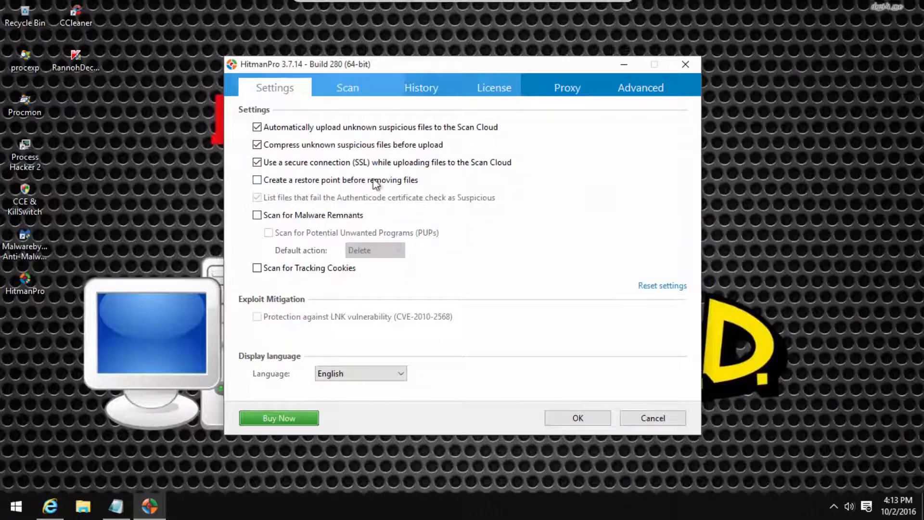
{"action": "mouse_move", "coordinate": [651, 94]}
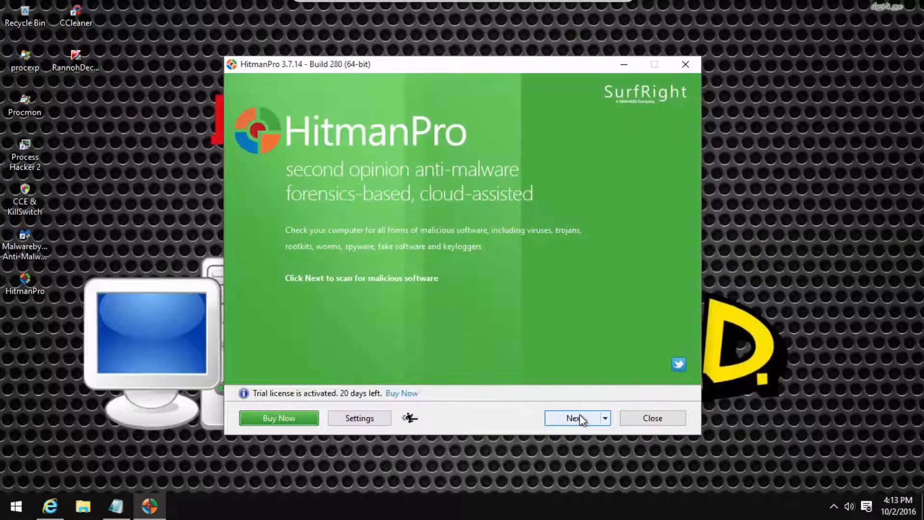
Start a new HitmanPro scan and abort it during classification, reporting no threats
{"action": "left_click", "coordinate": [572, 417]}
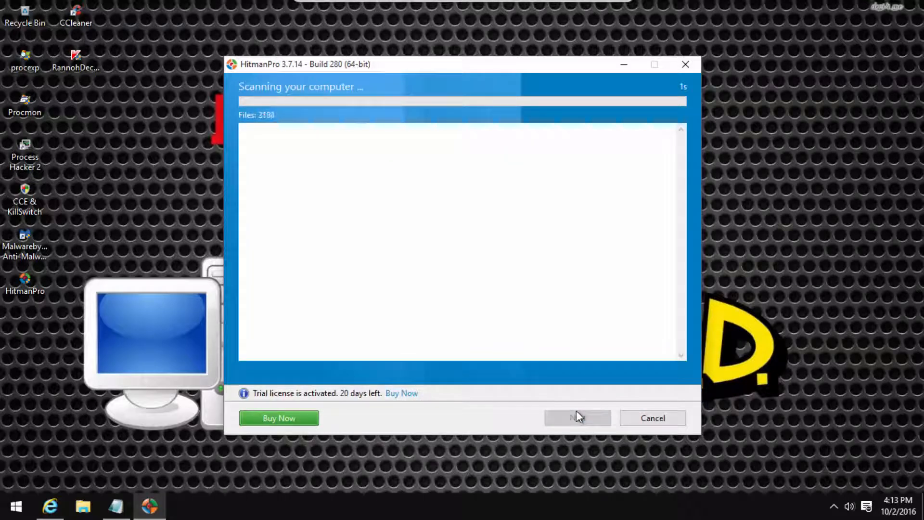
{"action": "mouse_move", "coordinate": [589, 397]}
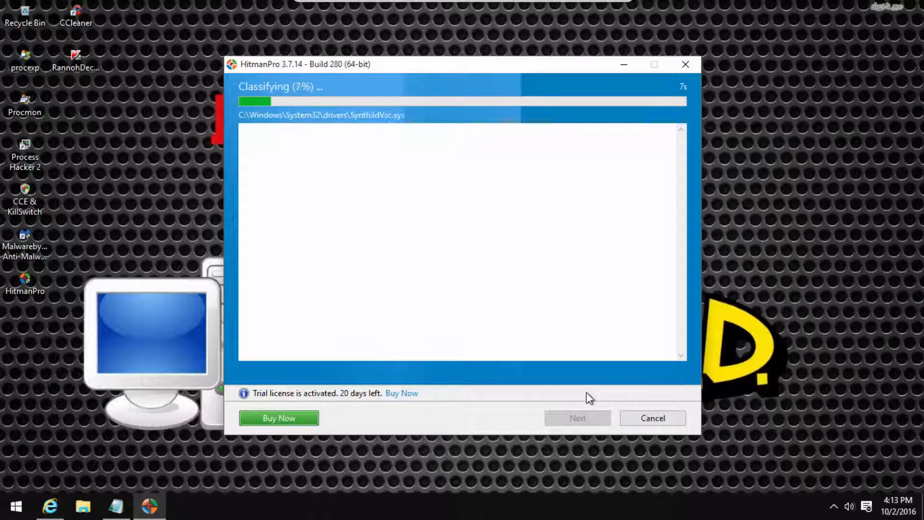
{"action": "mouse_move", "coordinate": [601, 402]}
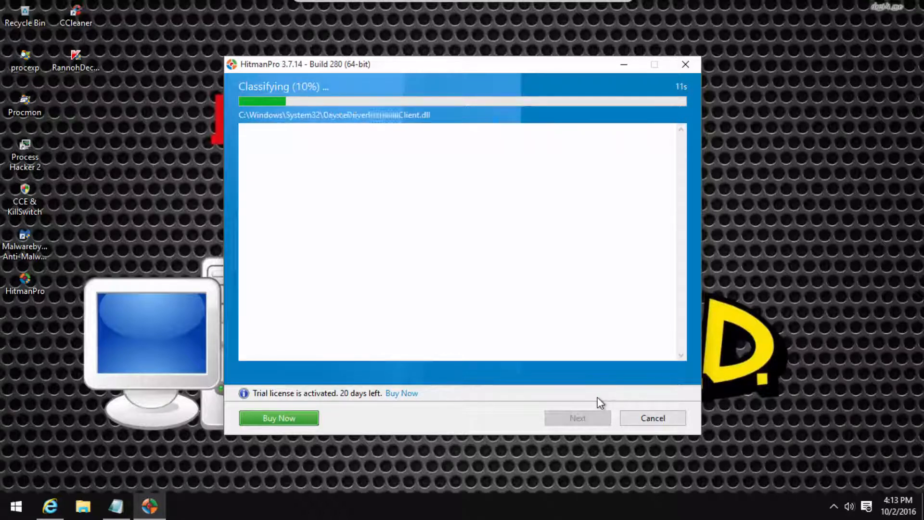
{"action": "mouse_move", "coordinate": [317, 350]}
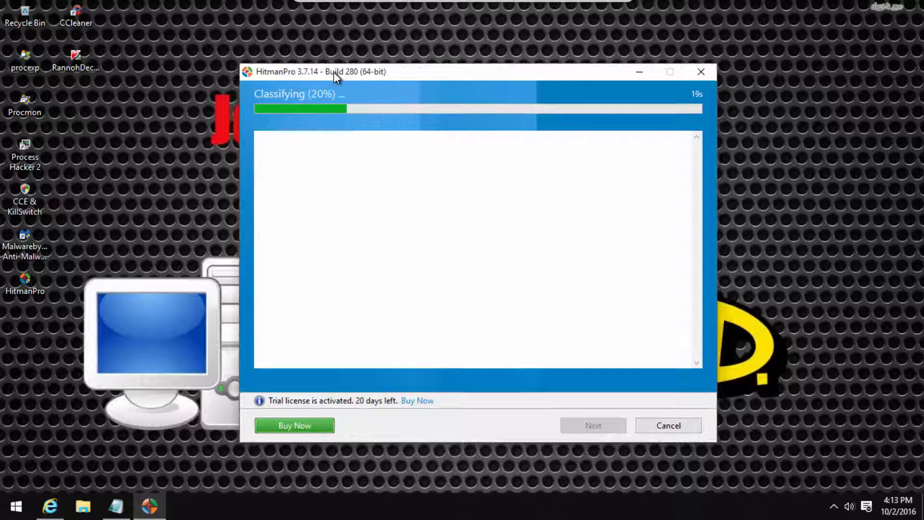
{"action": "mouse_move", "coordinate": [95, 171]}
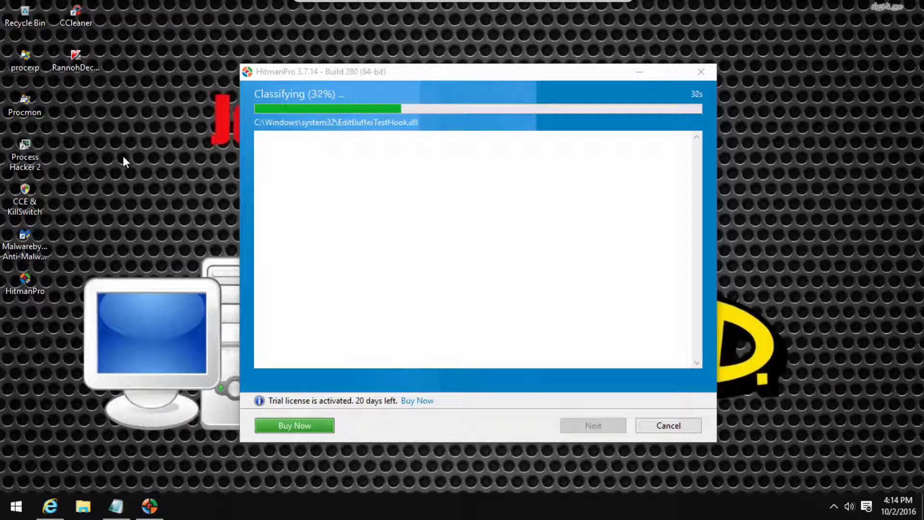
{"action": "left_click", "coordinate": [669, 426]}
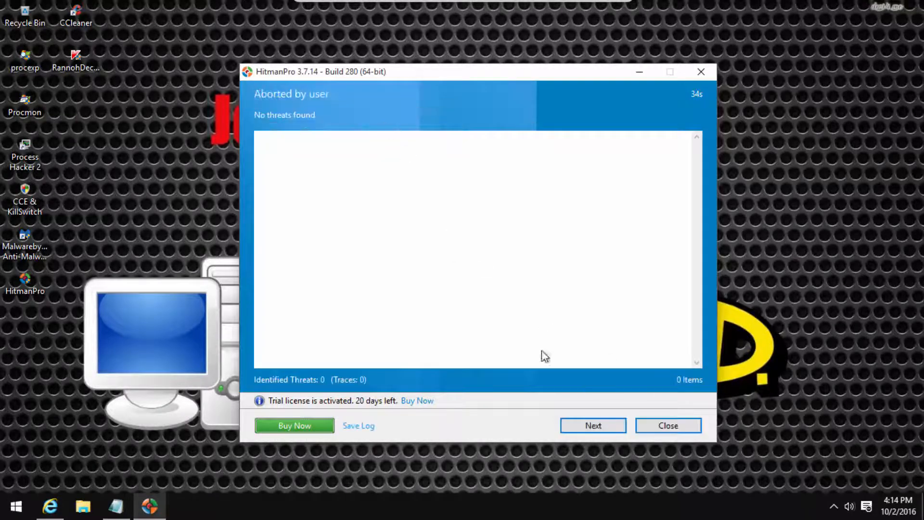
View the scan summary: 0 threats among 11,815 objects in 34 seconds
{"action": "left_click", "coordinate": [593, 426]}
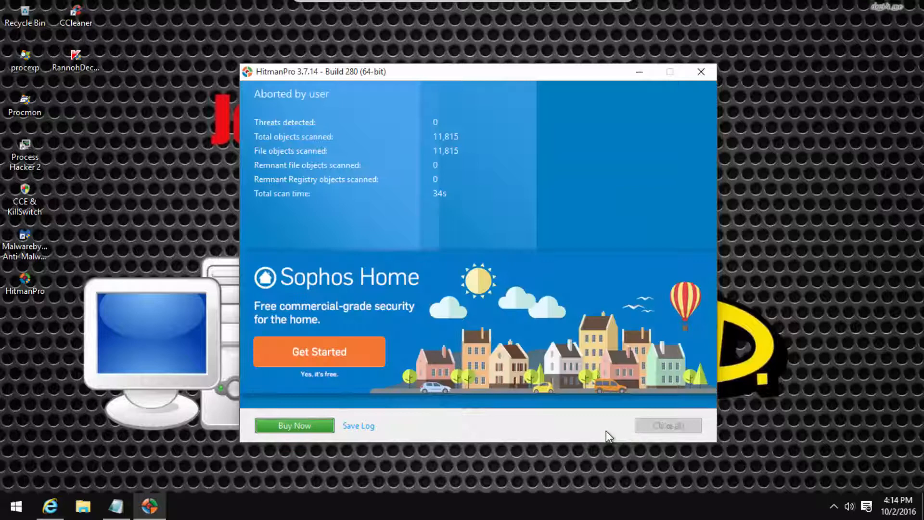
{"action": "mouse_move", "coordinate": [599, 333]}
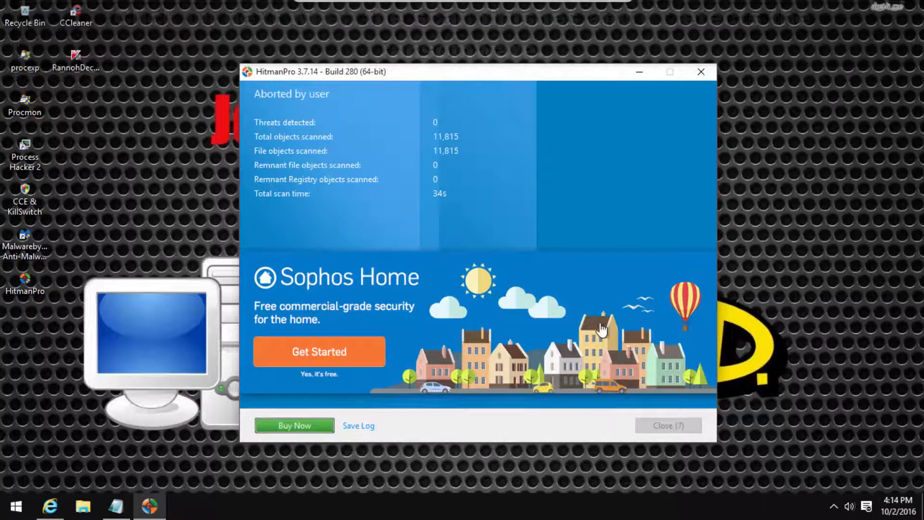
{"action": "mouse_move", "coordinate": [676, 475]}
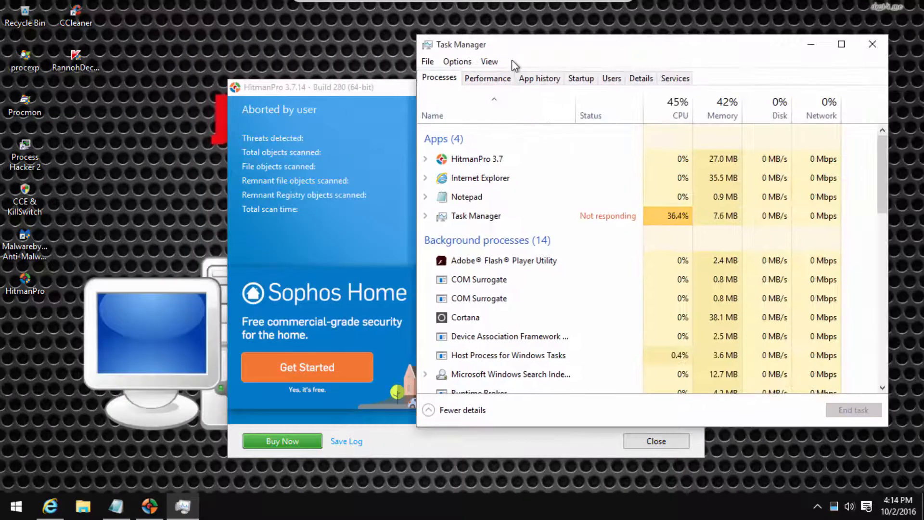
End the HitmanPro 3.7 task and close Task Manager
{"action": "right_click", "coordinate": [476, 159]}
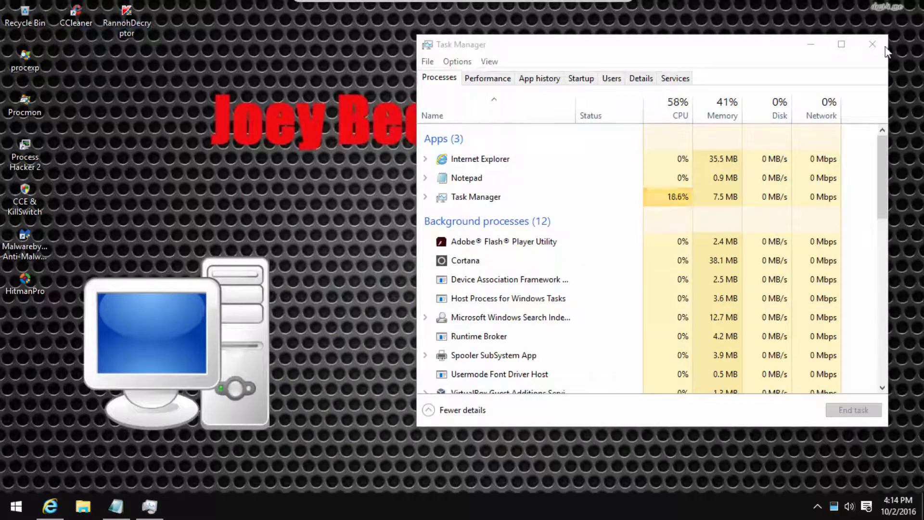
{"action": "left_click", "coordinate": [871, 44]}
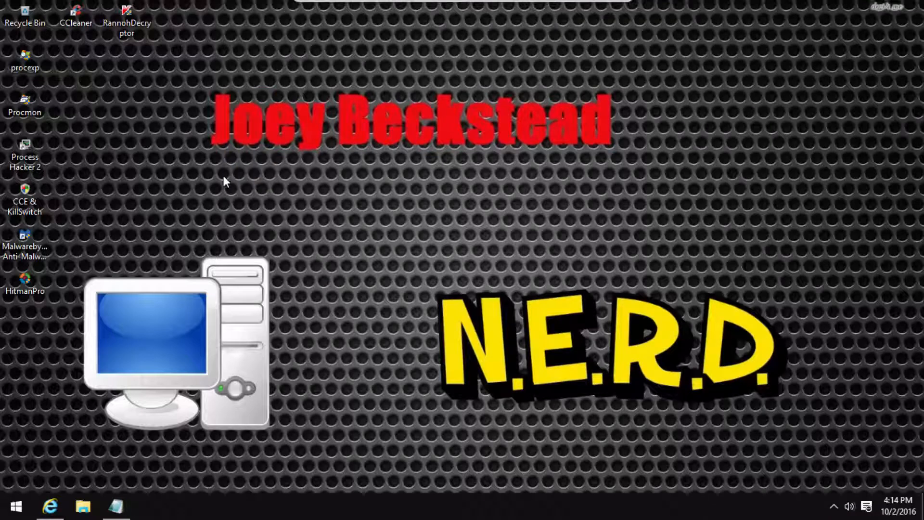
{"action": "mouse_move", "coordinate": [143, 45]}
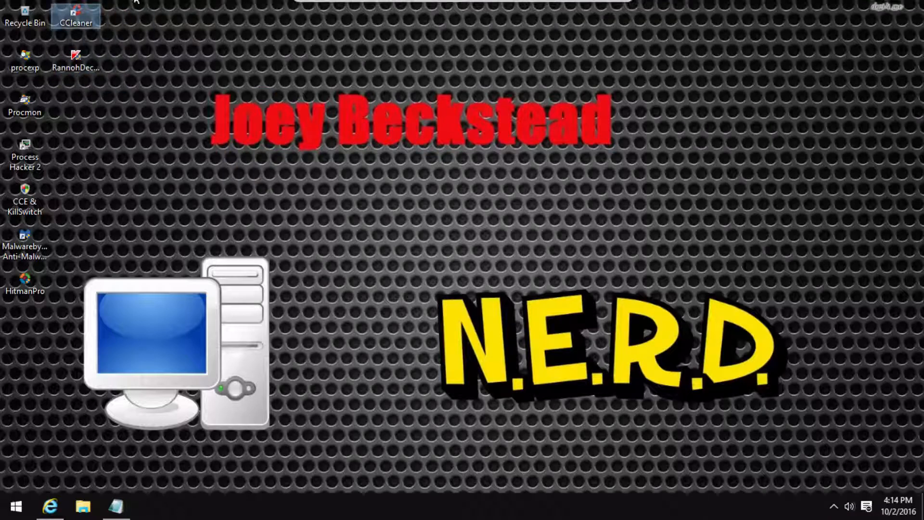
Launch CCleaner, start a cleaning run letting browsers close, then cancel it with 0 bytes removed
{"action": "double_click", "coordinate": [75, 11]}
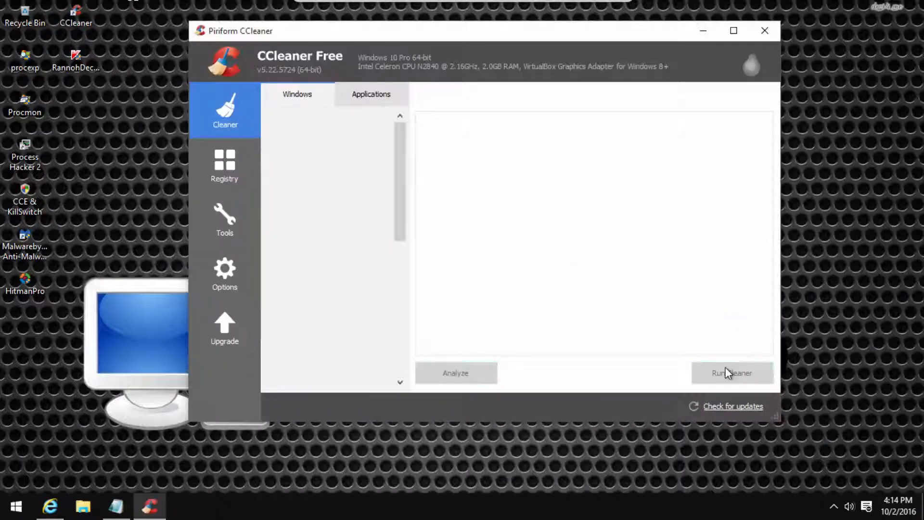
{"action": "left_click", "coordinate": [732, 373]}
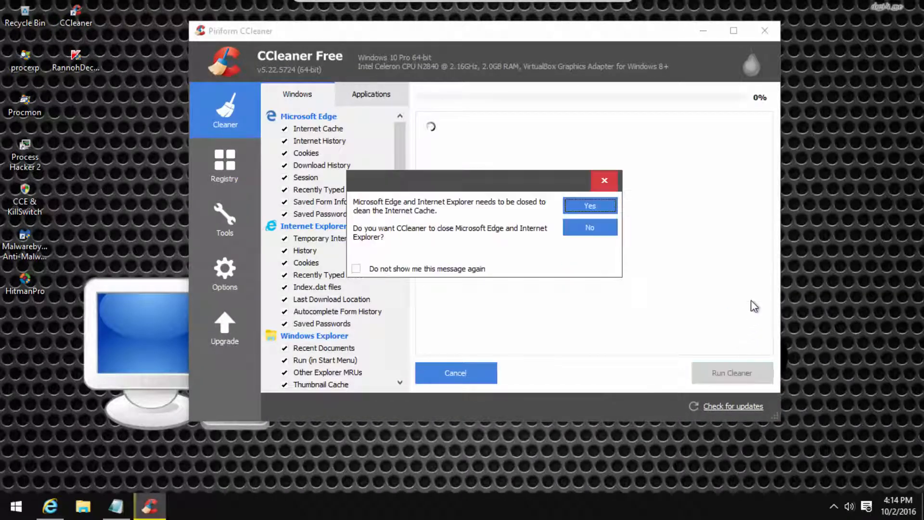
{"action": "mouse_move", "coordinate": [815, 262]}
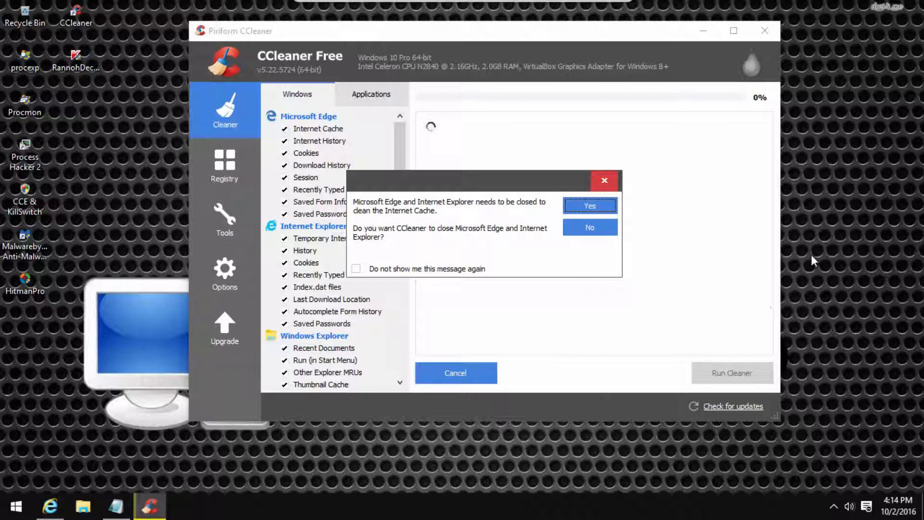
{"action": "left_click", "coordinate": [591, 205]}
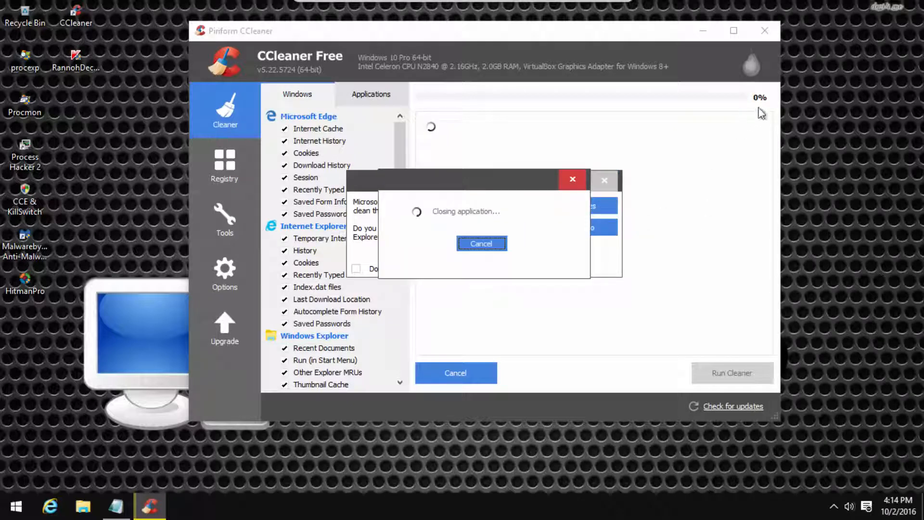
{"action": "left_click", "coordinate": [481, 243]}
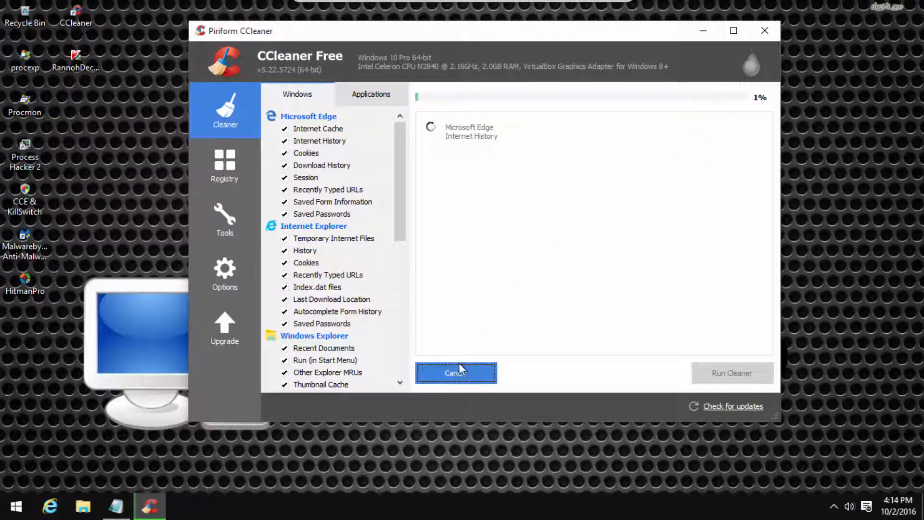
{"action": "left_click", "coordinate": [457, 372]}
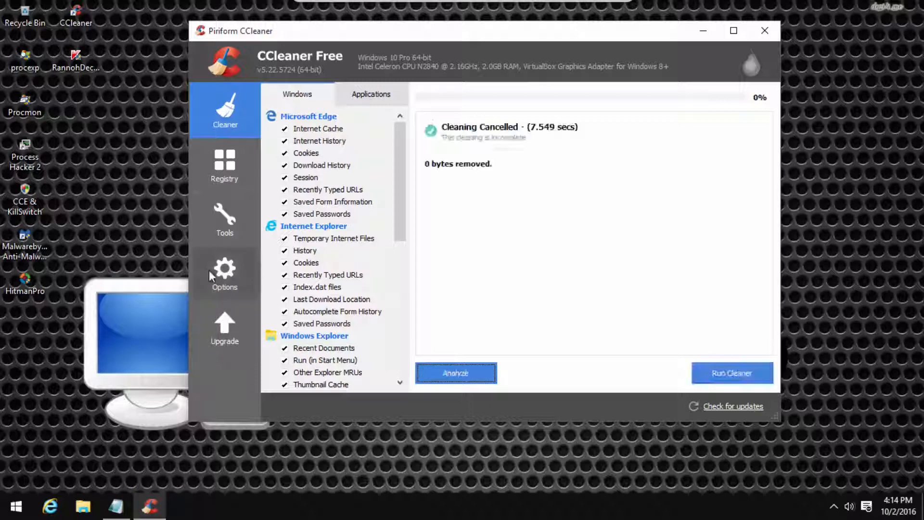
Turn off 'Only delete files in Windows Temp folders older than 24 hours' in Advanced settings
{"action": "left_click", "coordinate": [225, 272]}
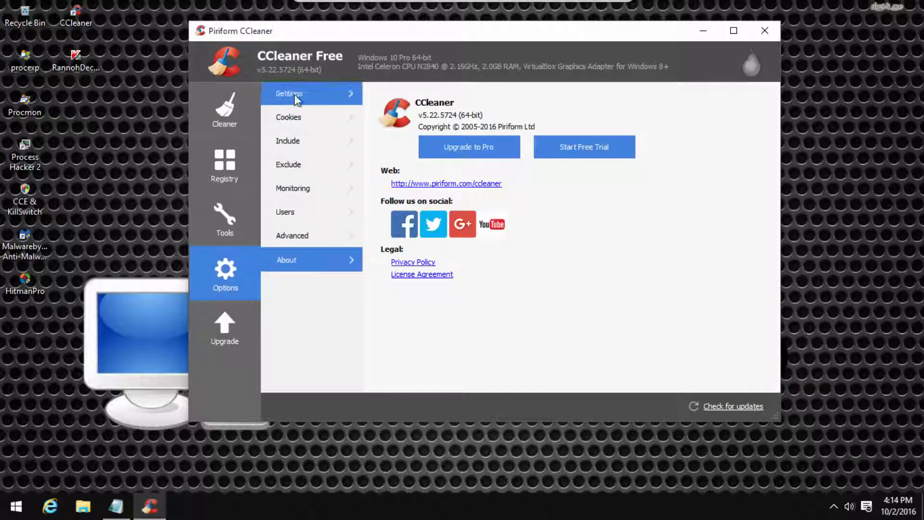
{"action": "left_click", "coordinate": [289, 94]}
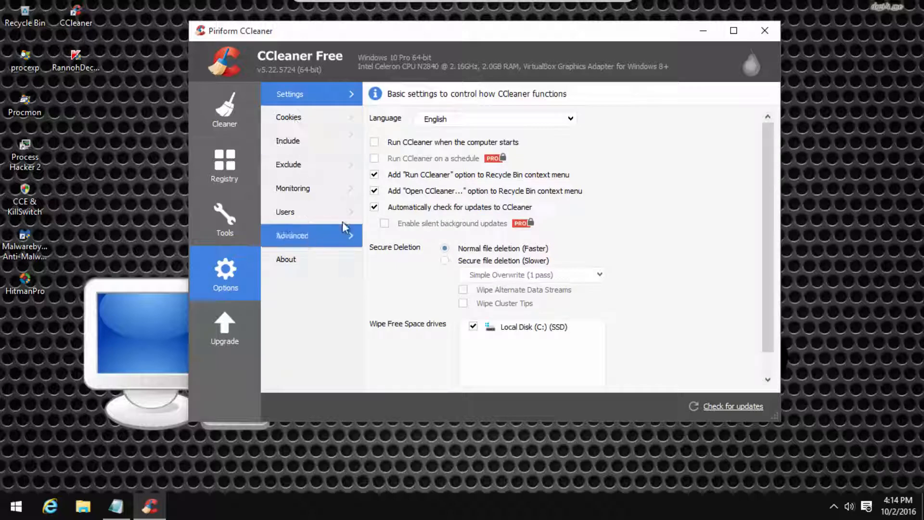
{"action": "left_click", "coordinate": [293, 236]}
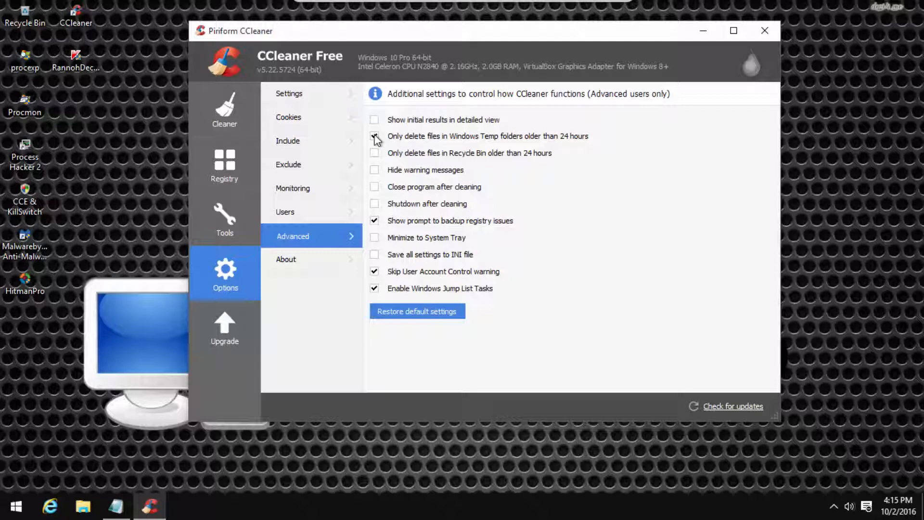
{"action": "left_click", "coordinate": [374, 135]}
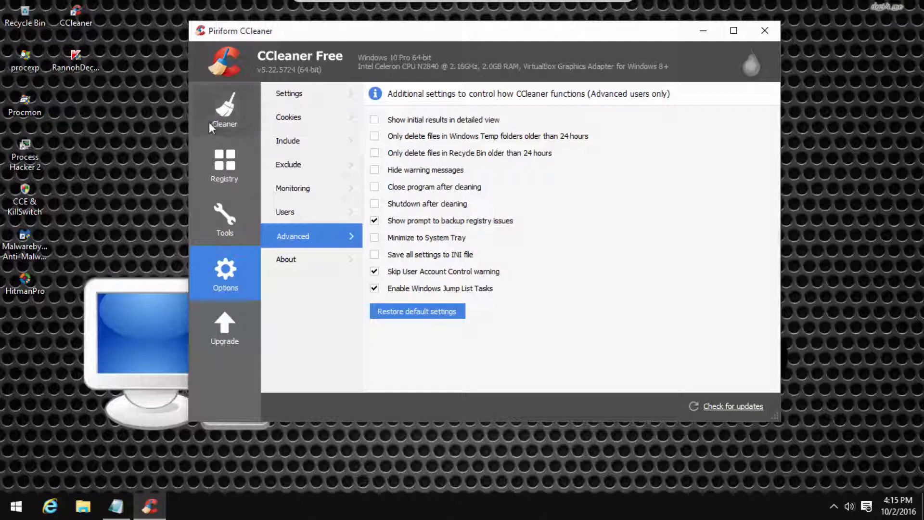
{"action": "left_click", "coordinate": [224, 111]}
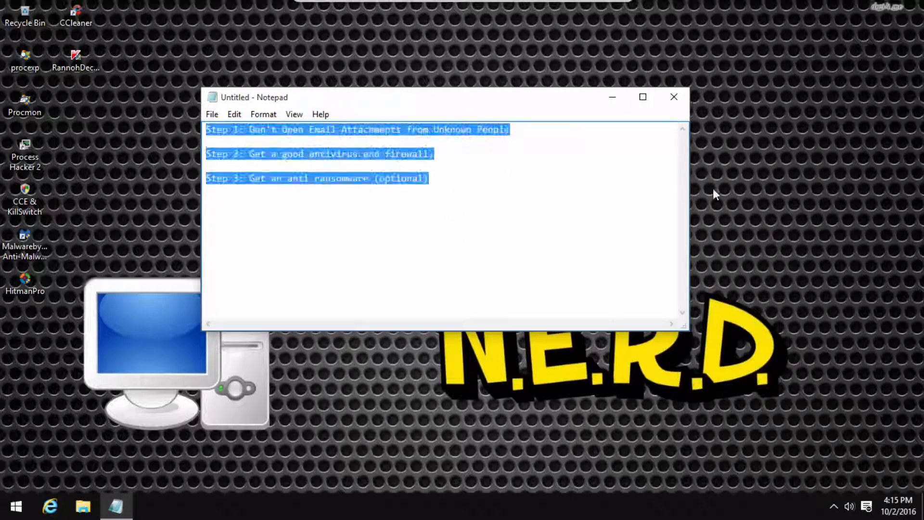
Close the Notepad prevention-steps note, leaving the desktop
{"action": "left_click", "coordinate": [674, 97]}
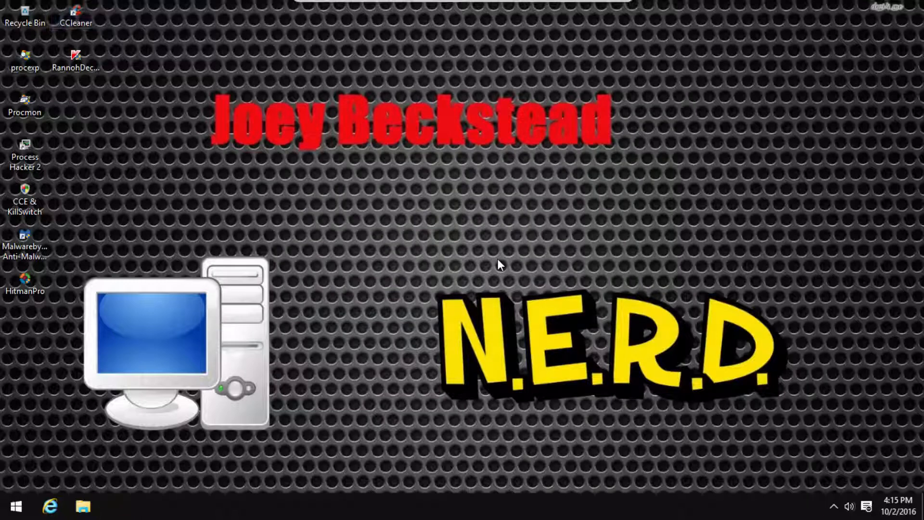
{"action": "mouse_move", "coordinate": [528, 262]}
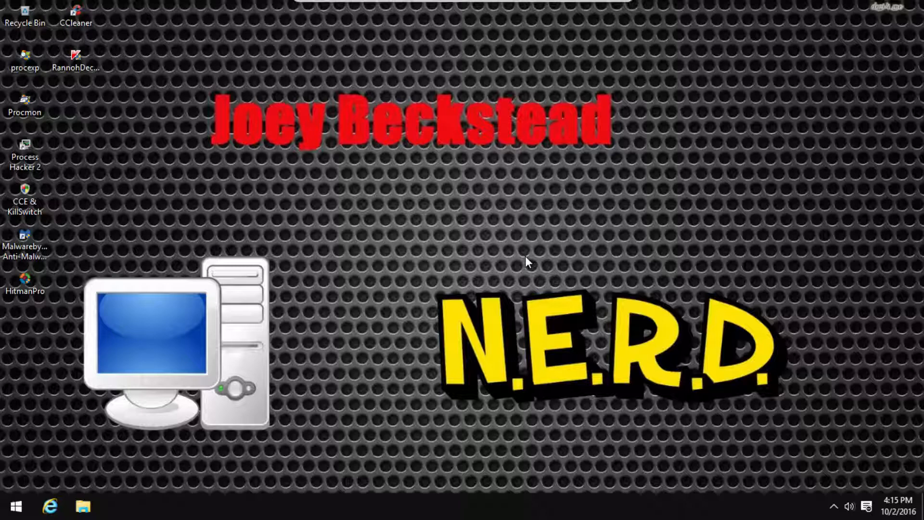